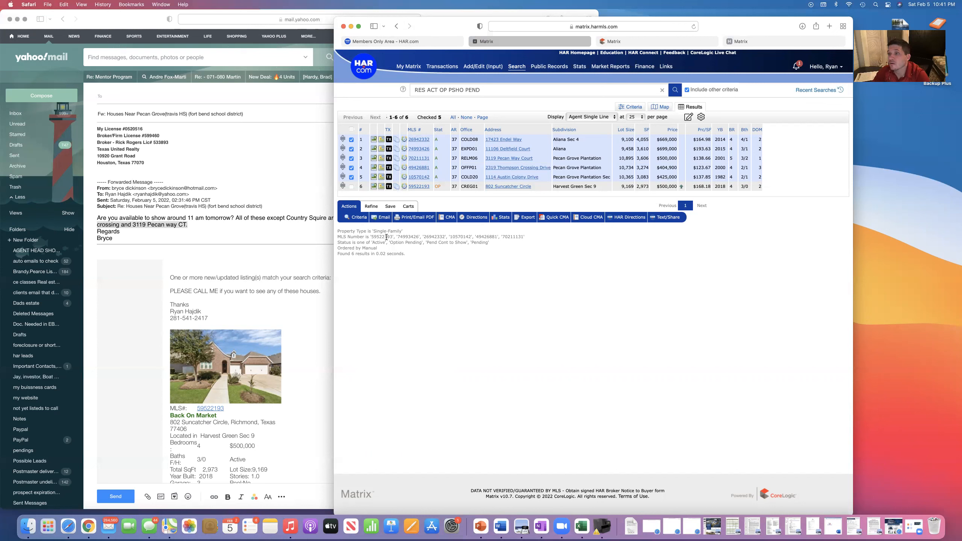
mouse_move(599, 379)
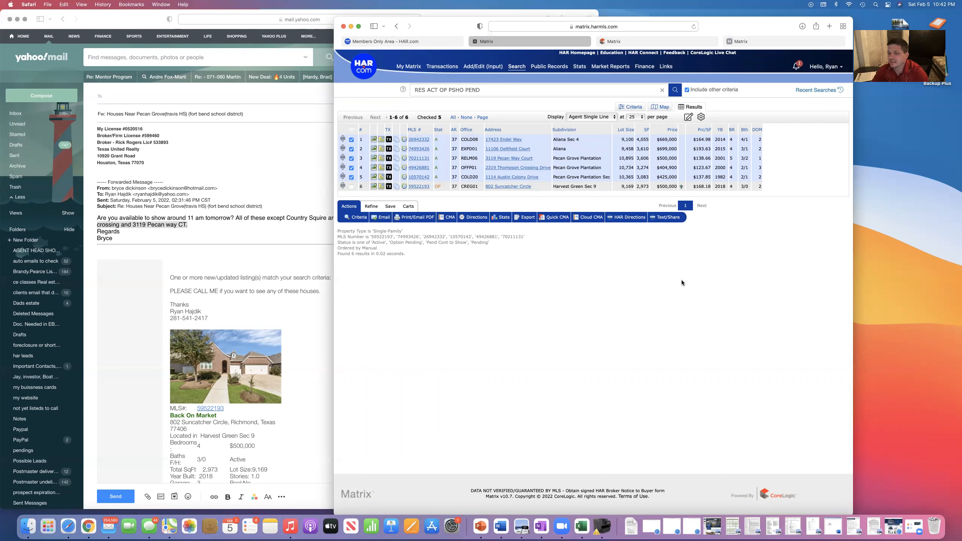
mouse_move(607, 292)
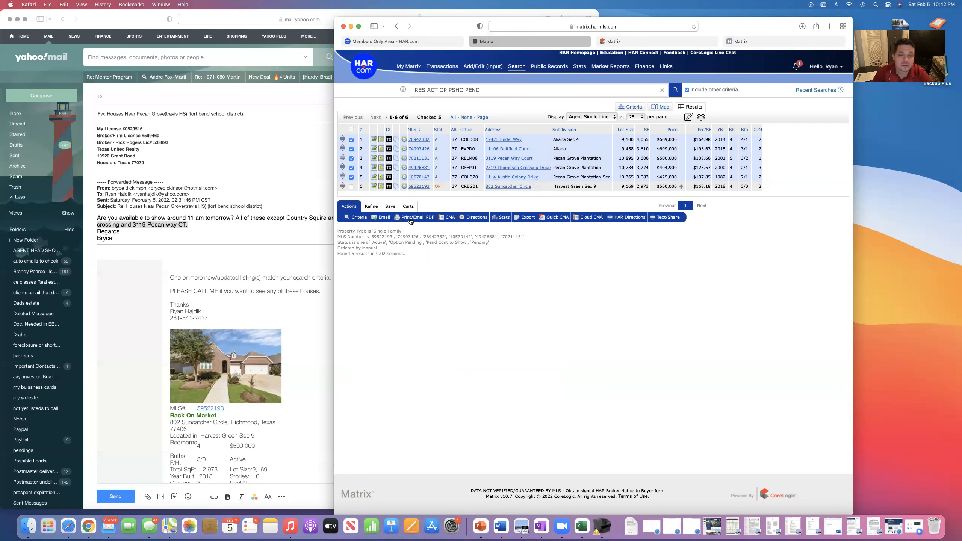
Reopen Print/Email PDF for the five checked listings and choose the 360 Property View format.
click(413, 217)
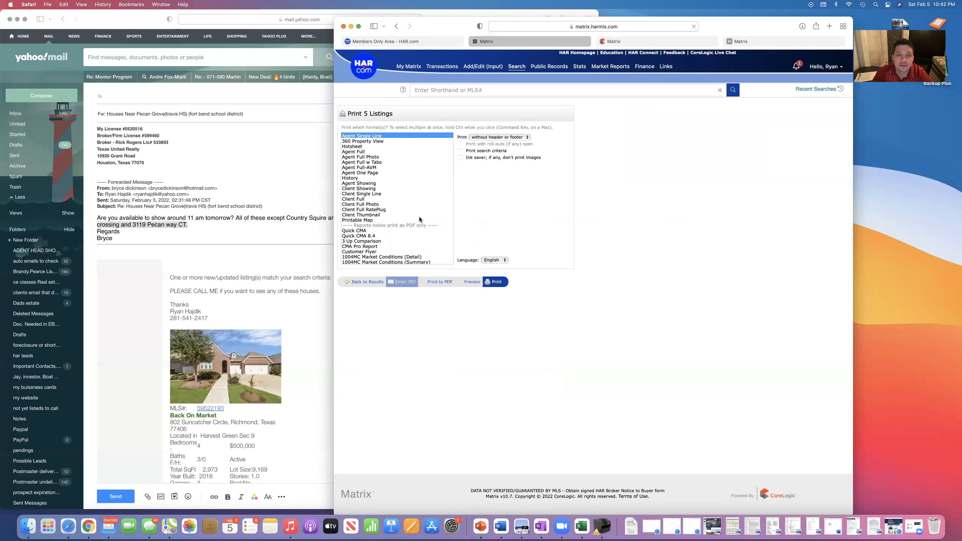
mouse_move(410, 213)
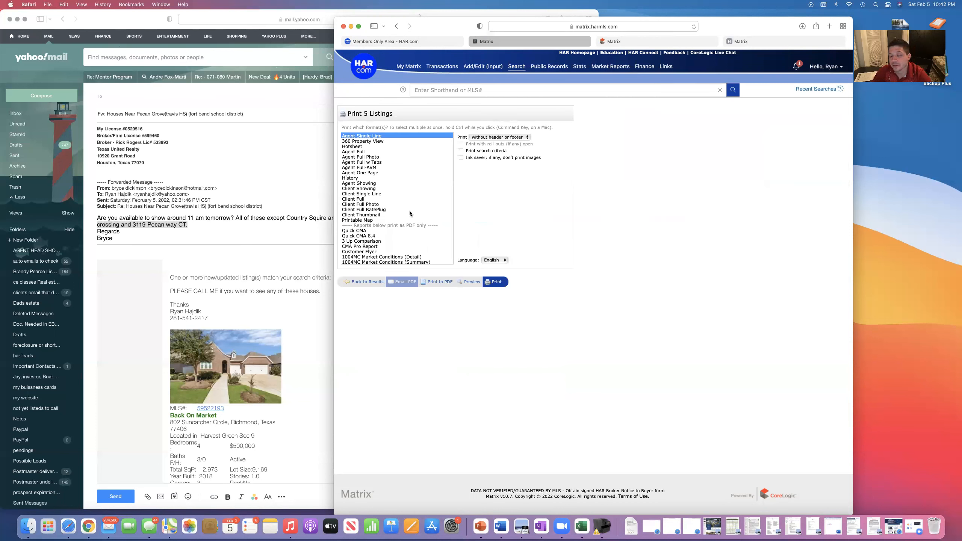
mouse_move(367, 158)
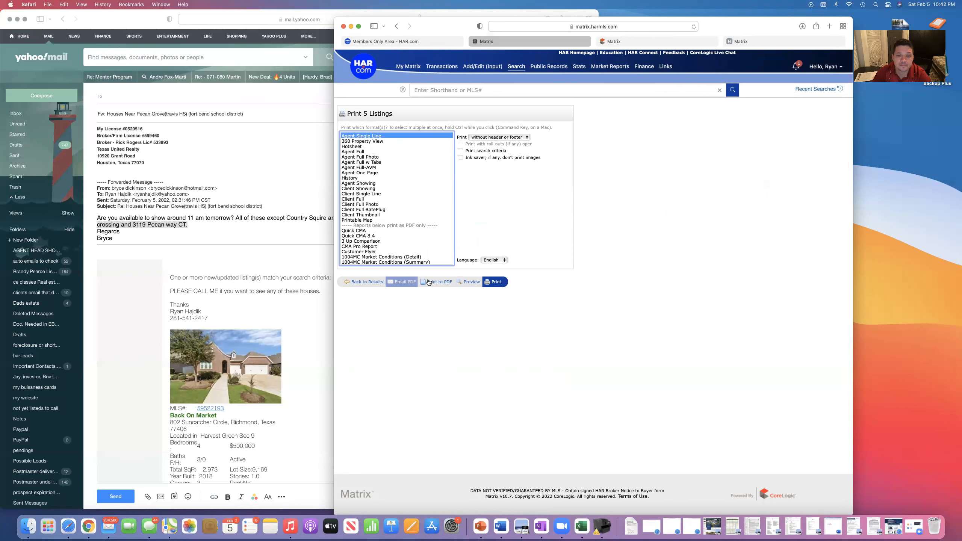
click(435, 281)
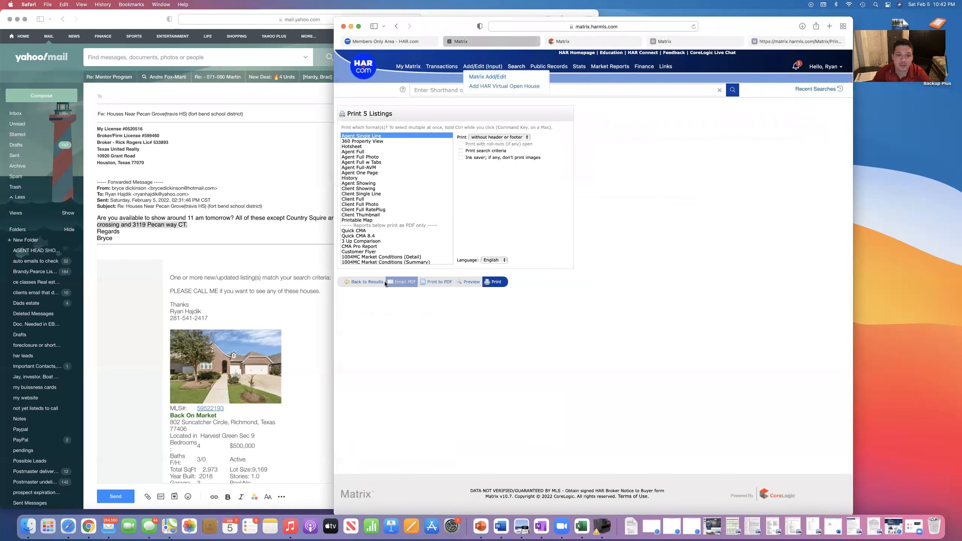
click(366, 281)
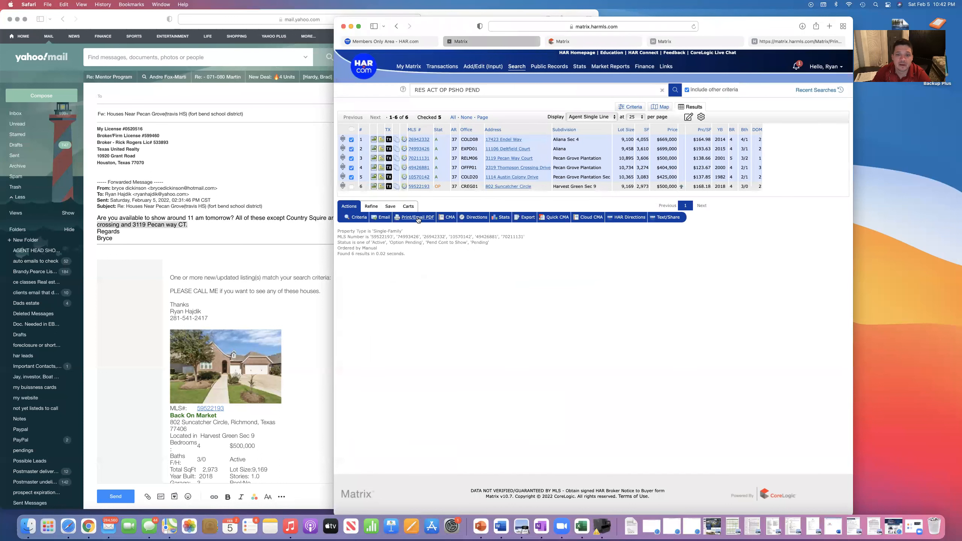
click(418, 217)
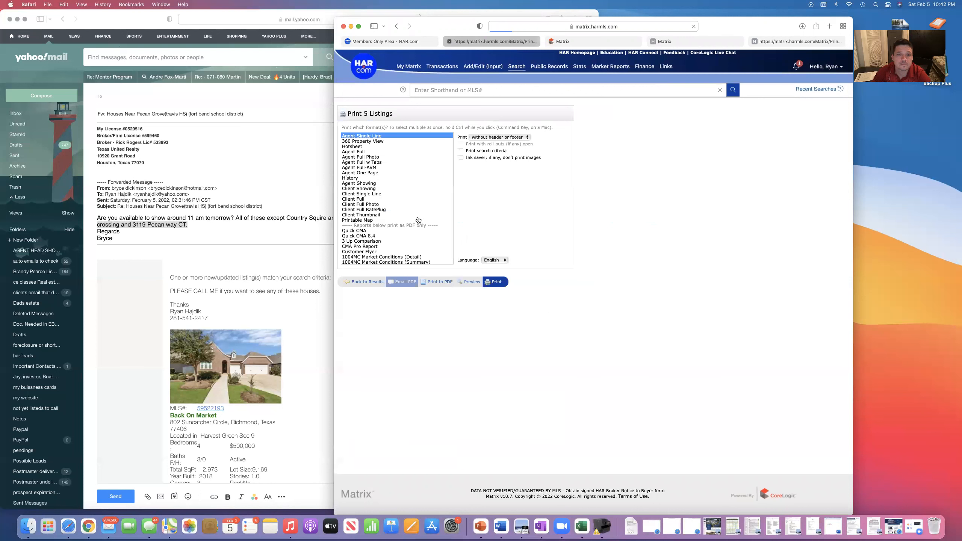
click(362, 141)
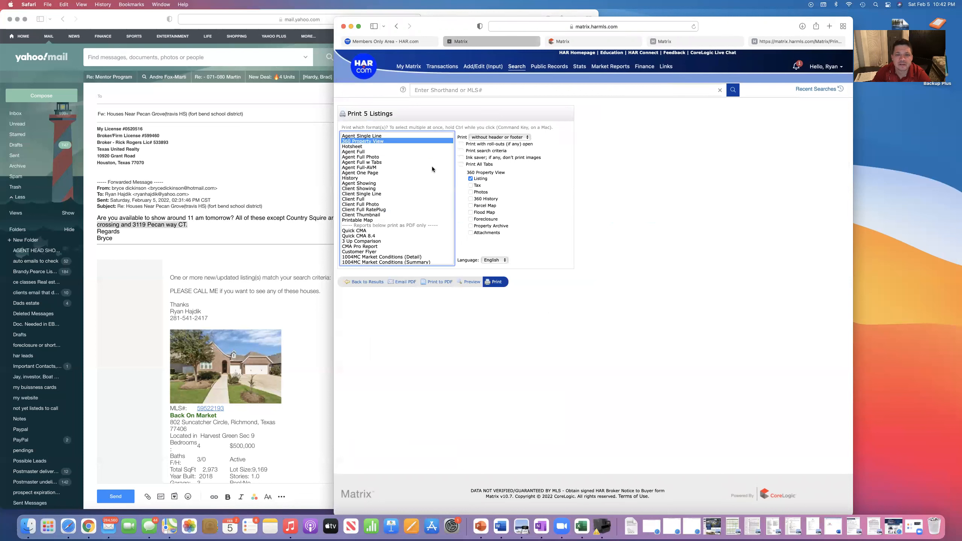
mouse_move(440, 284)
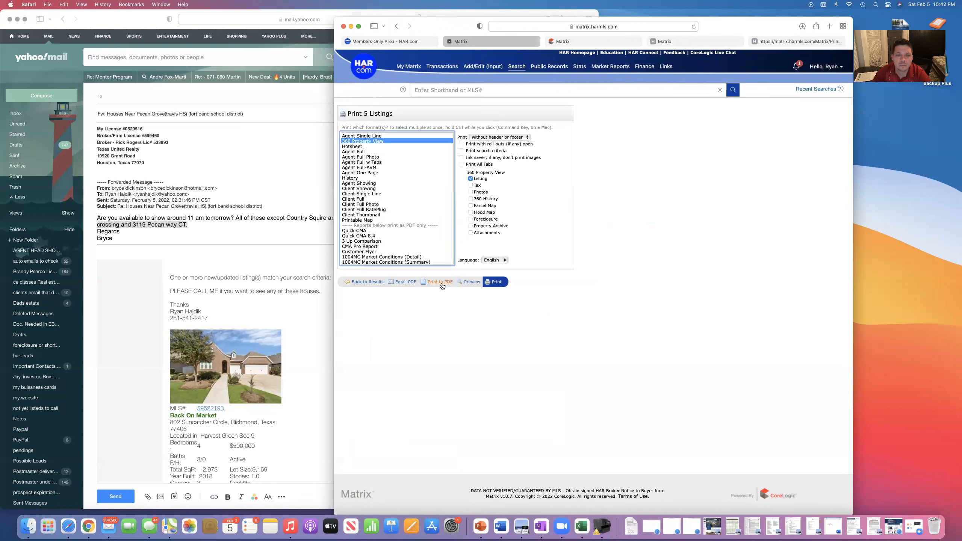
click(439, 282)
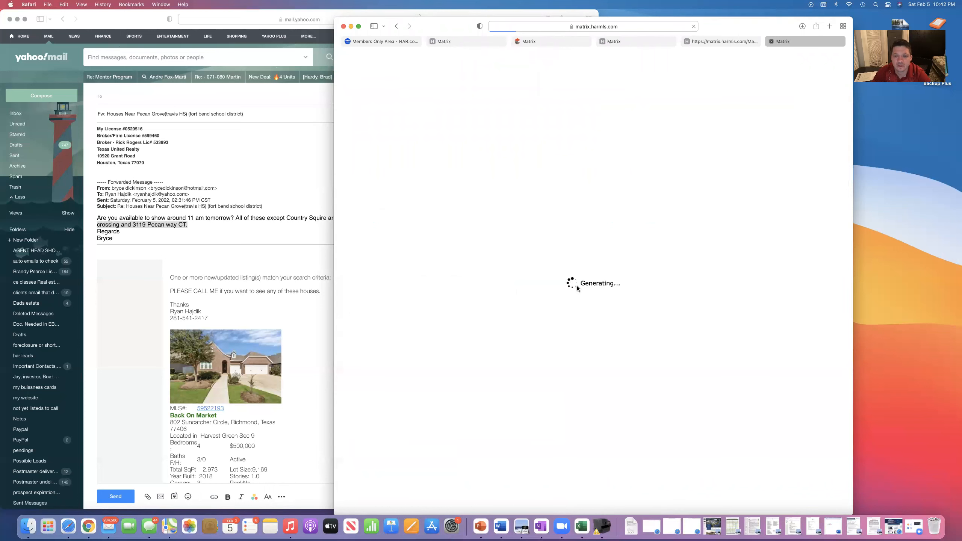
mouse_move(518, 260)
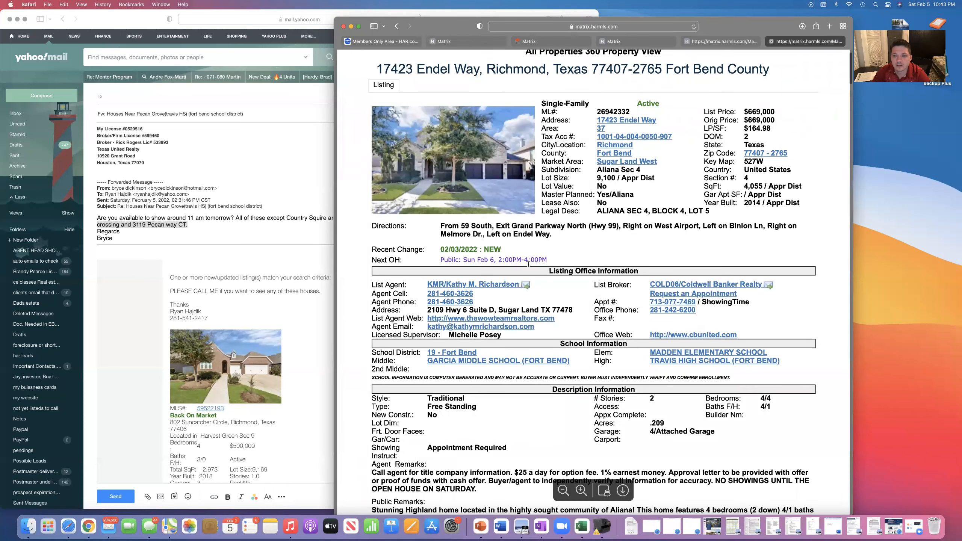
scroll(down, 3)
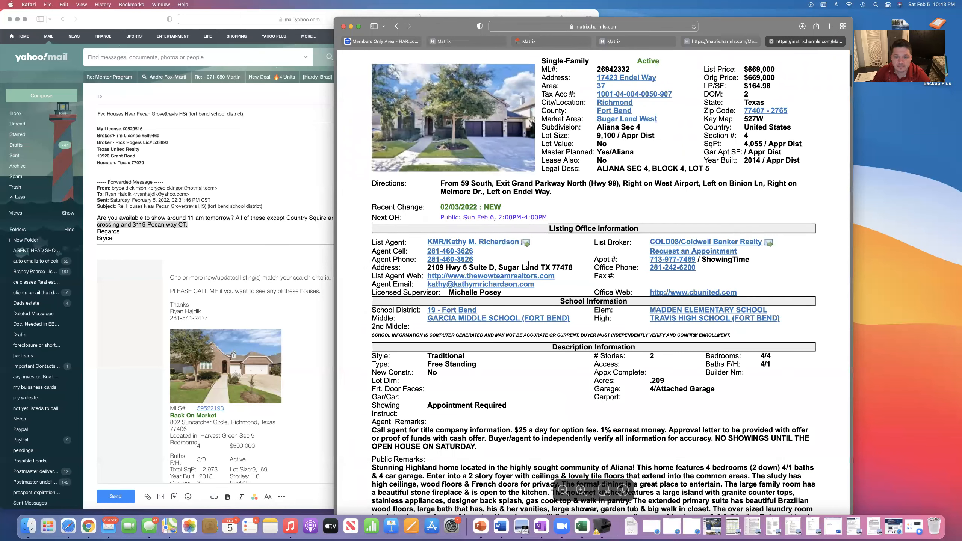
scroll(down, 3)
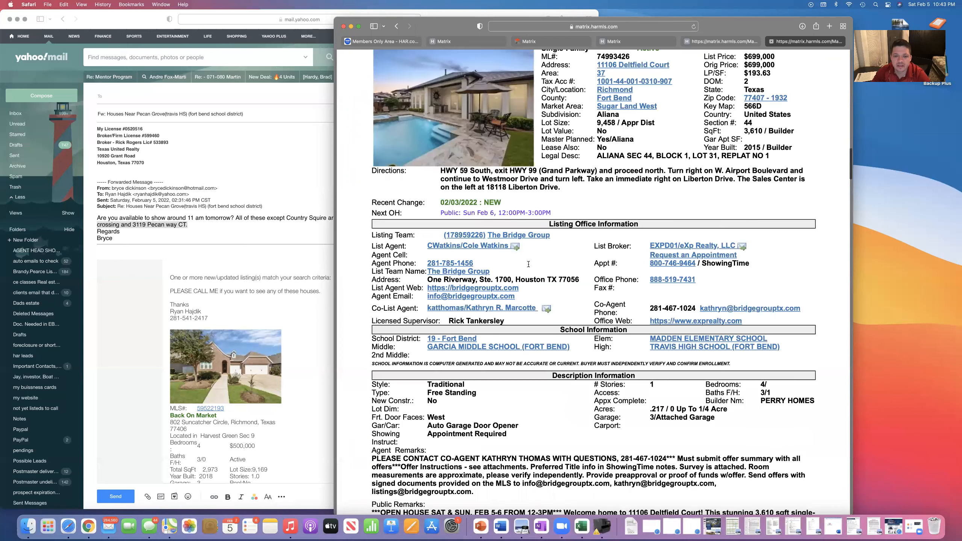
scroll(down, 3)
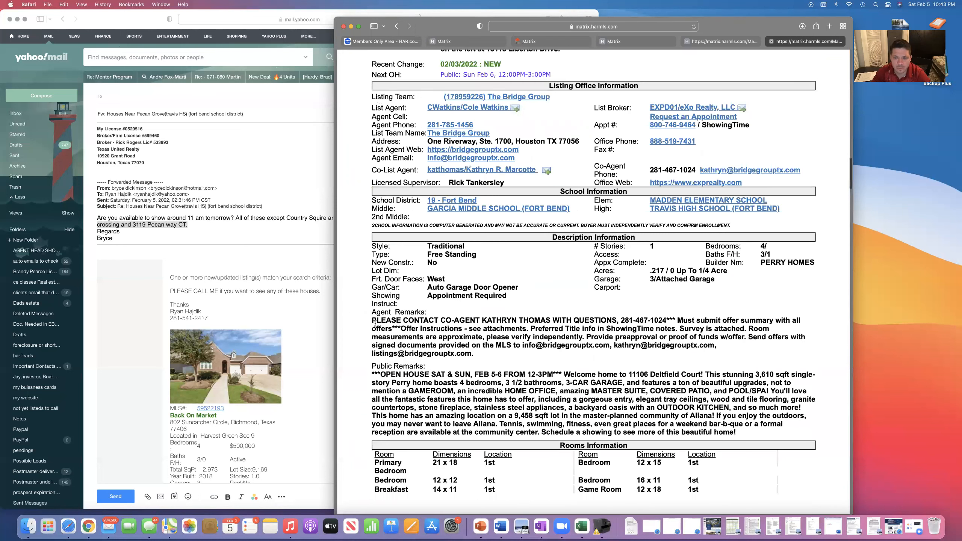
drag(372, 319, 572, 336)
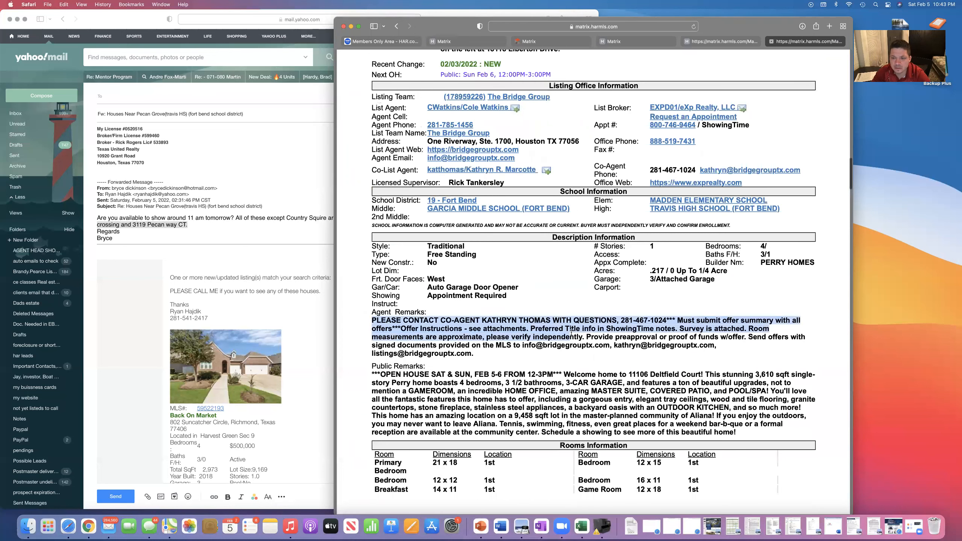
scroll(down, 3)
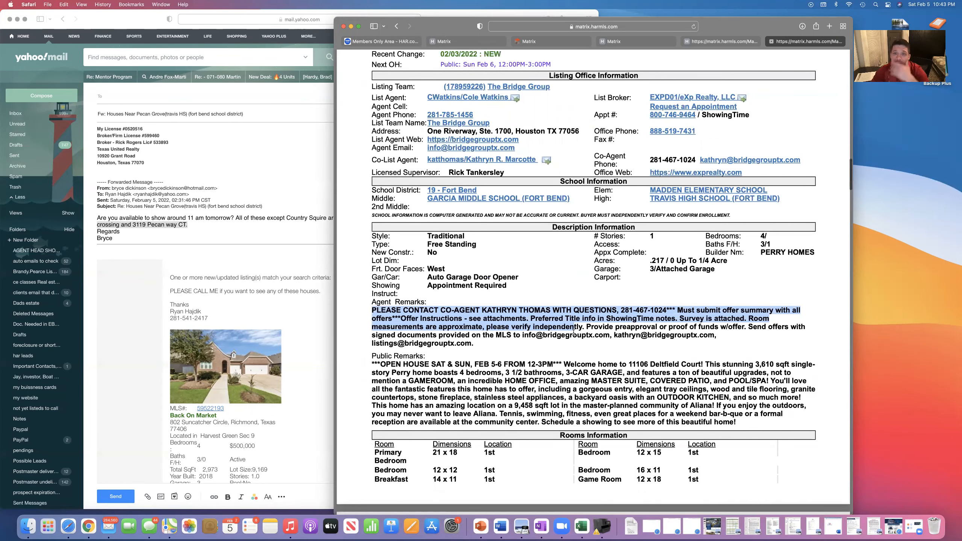
Choose the Client Full format, cancel out of Email PDF, and generate the report as a PDF.
click(636, 42)
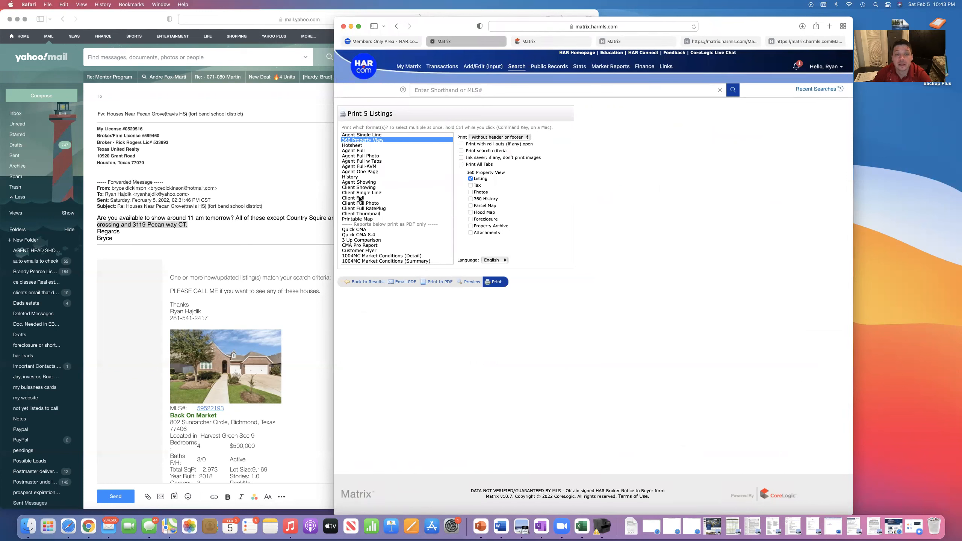
mouse_move(355, 199)
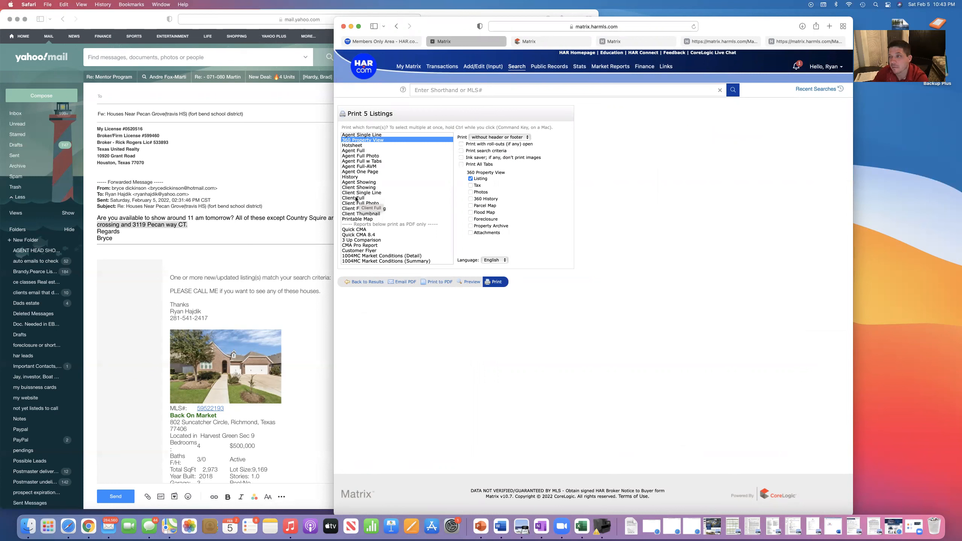
click(352, 198)
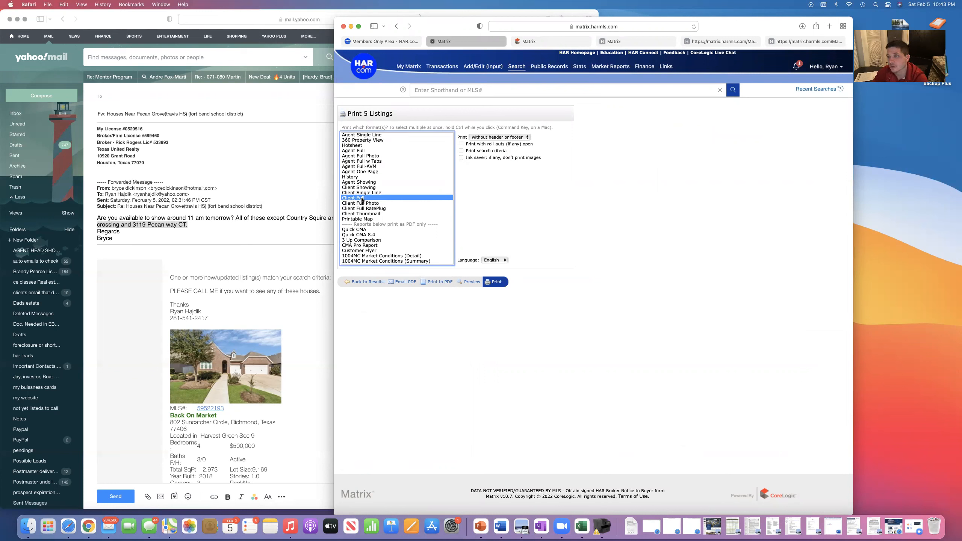
mouse_move(404, 282)
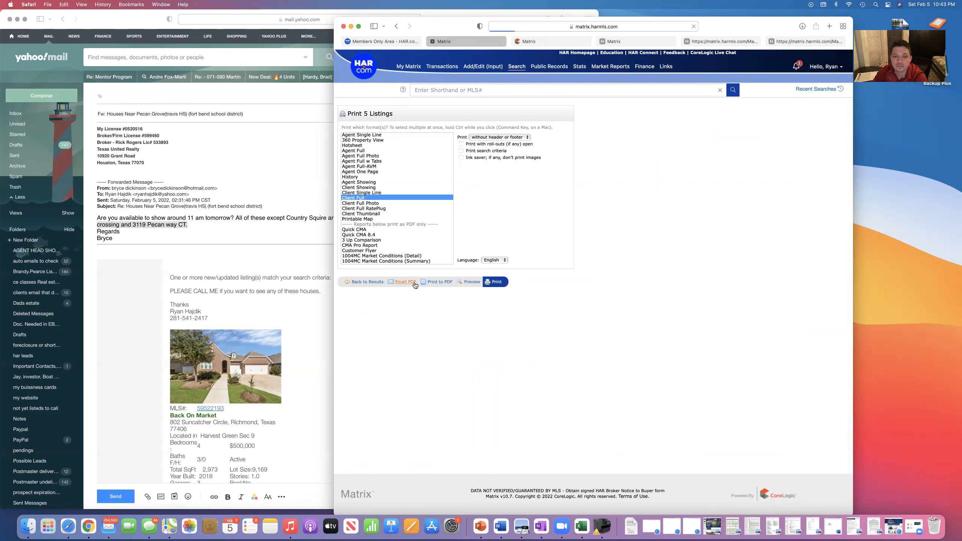
click(405, 282)
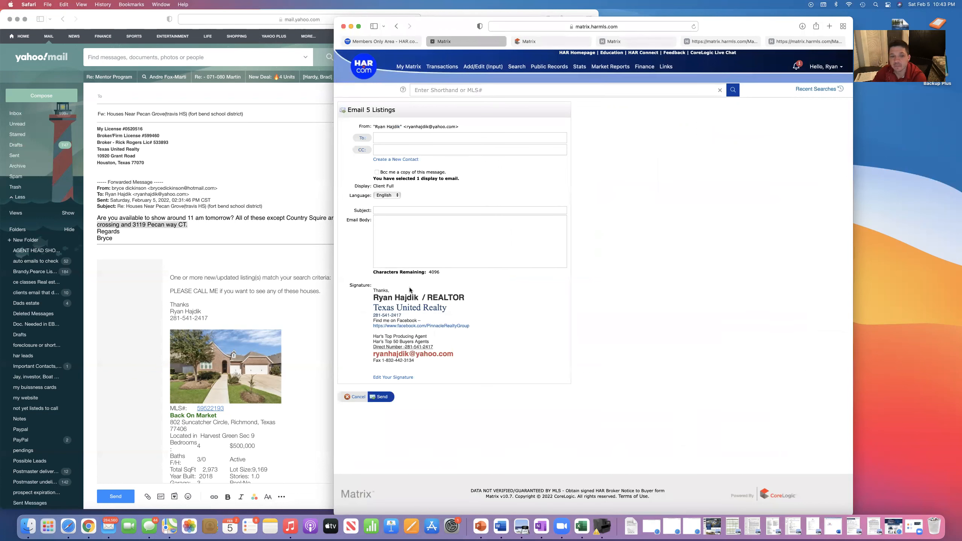
click(471, 137)
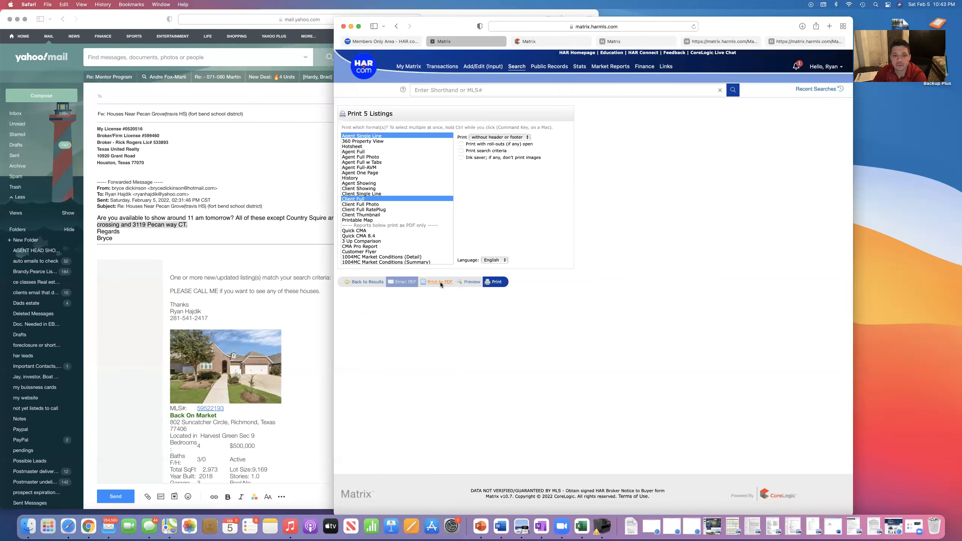
click(440, 282)
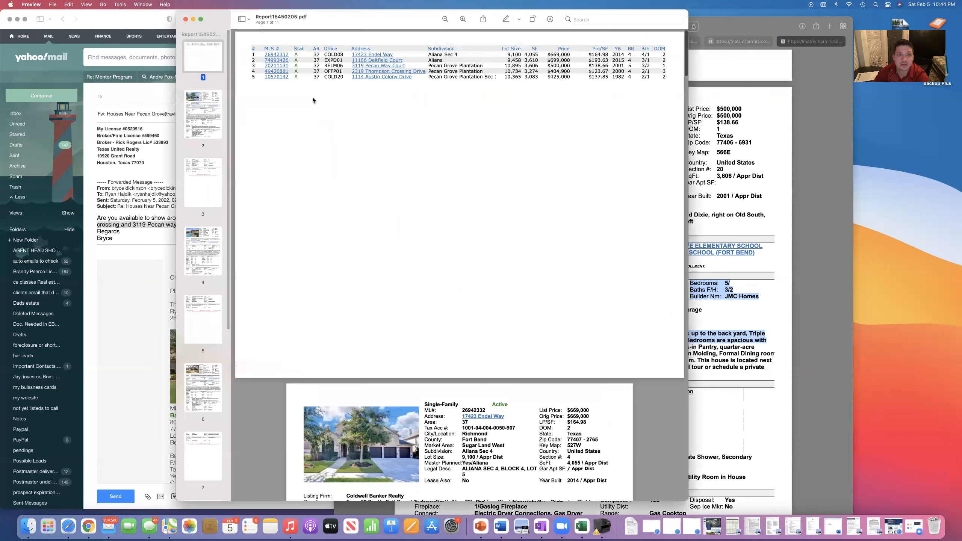
Print the Client Full PDF from Preview with Two-Sided enabled.
click(53, 5)
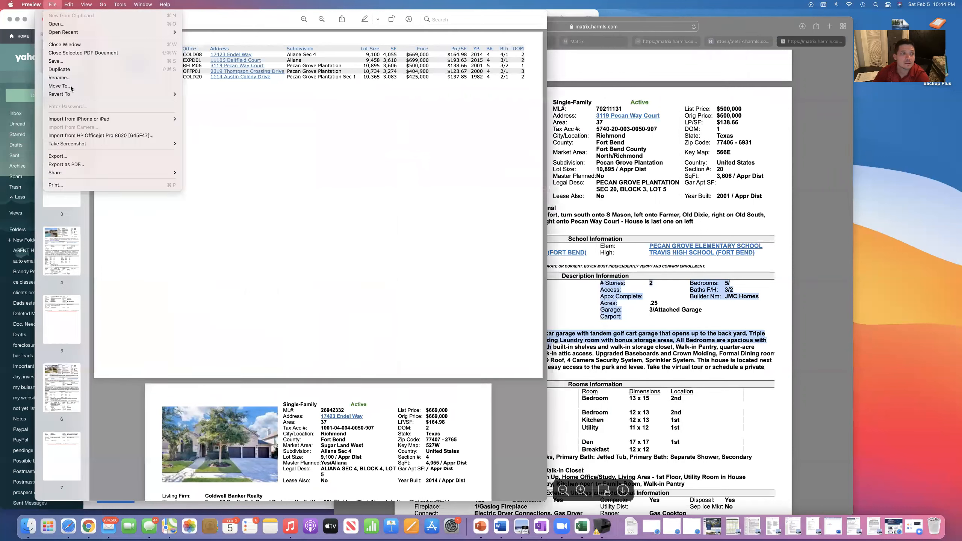
mouse_move(90, 187)
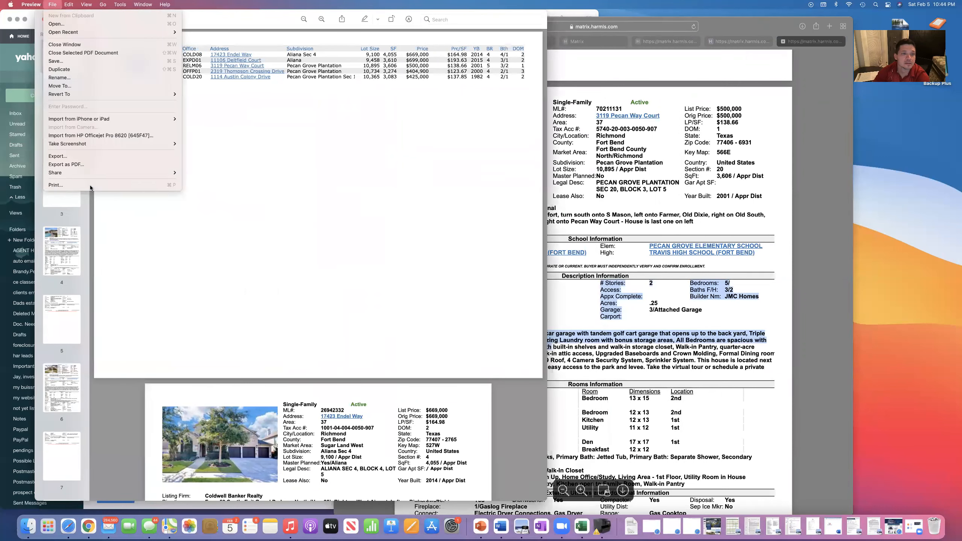
click(56, 185)
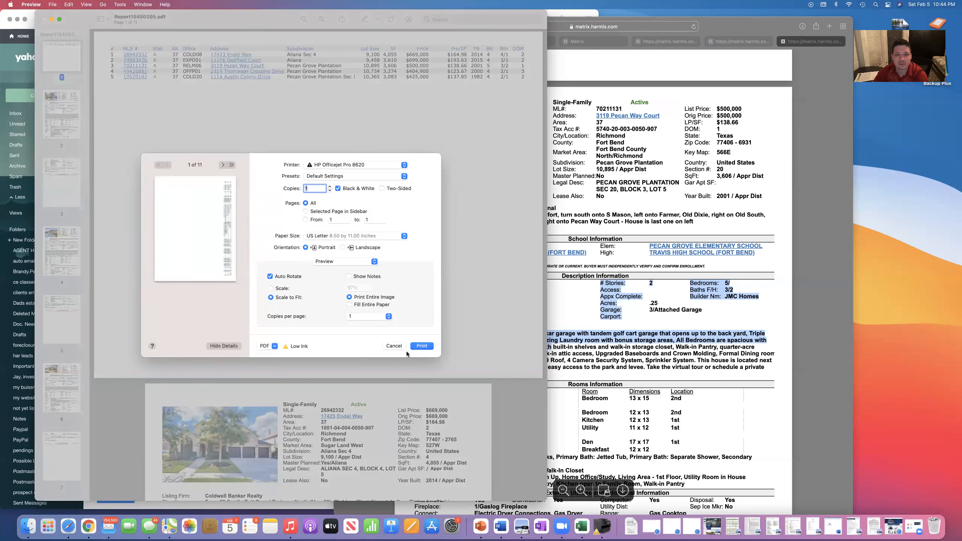
click(422, 345)
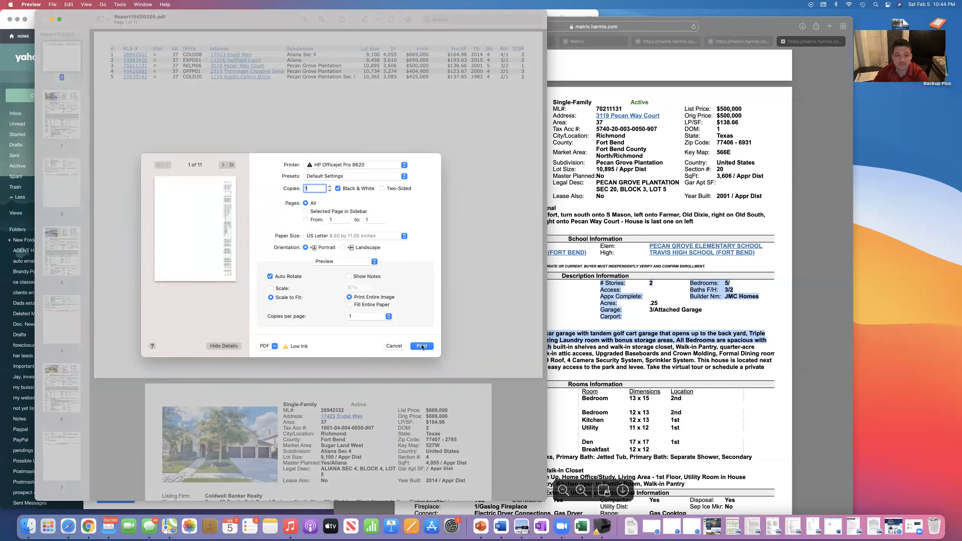
click(382, 188)
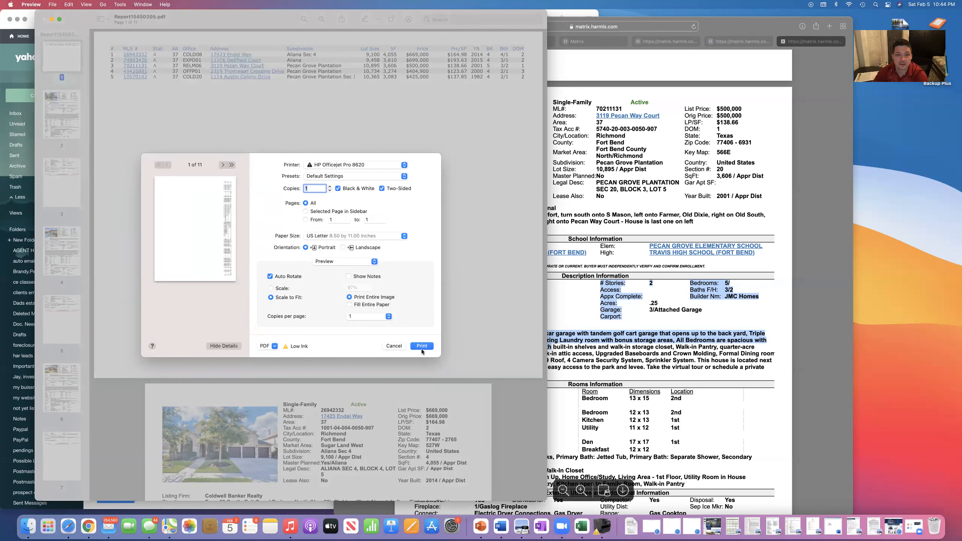
click(422, 346)
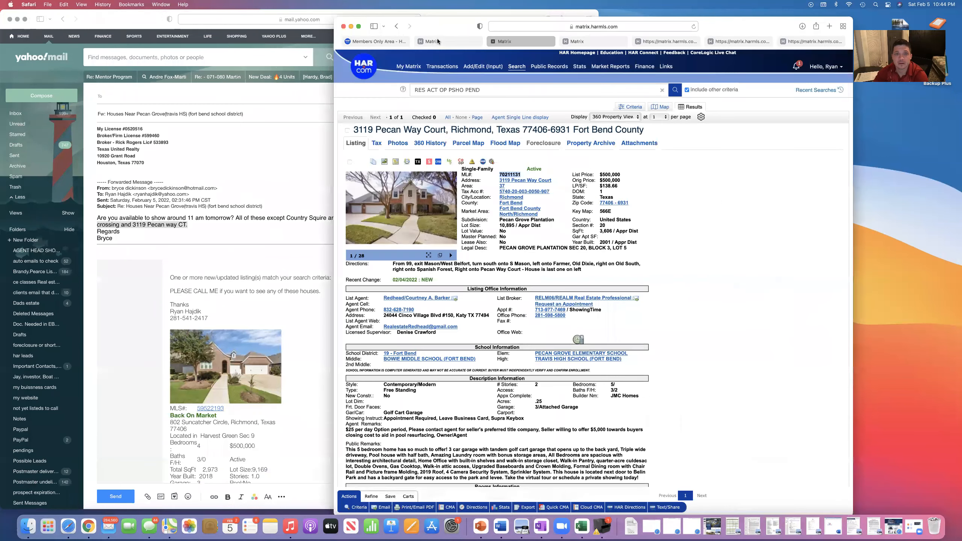
click(413, 506)
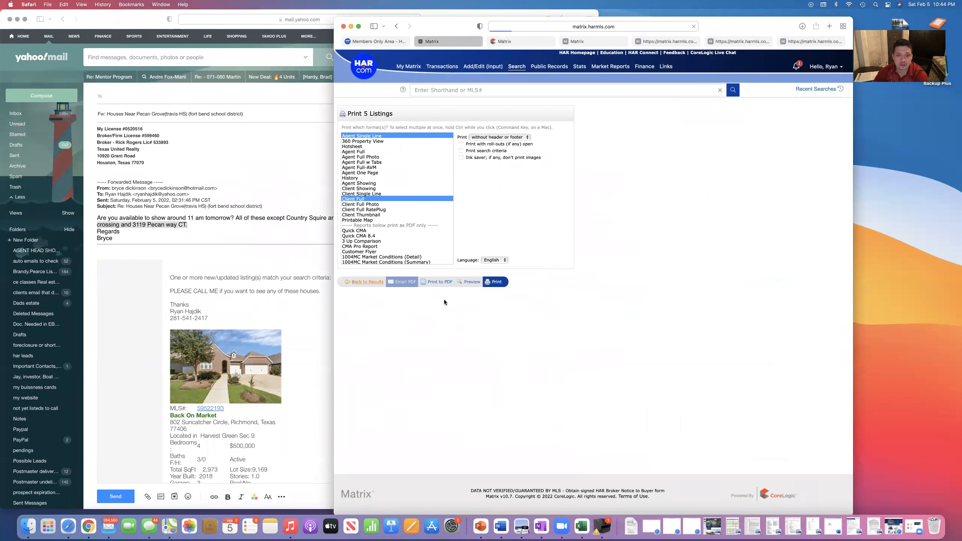
click(367, 282)
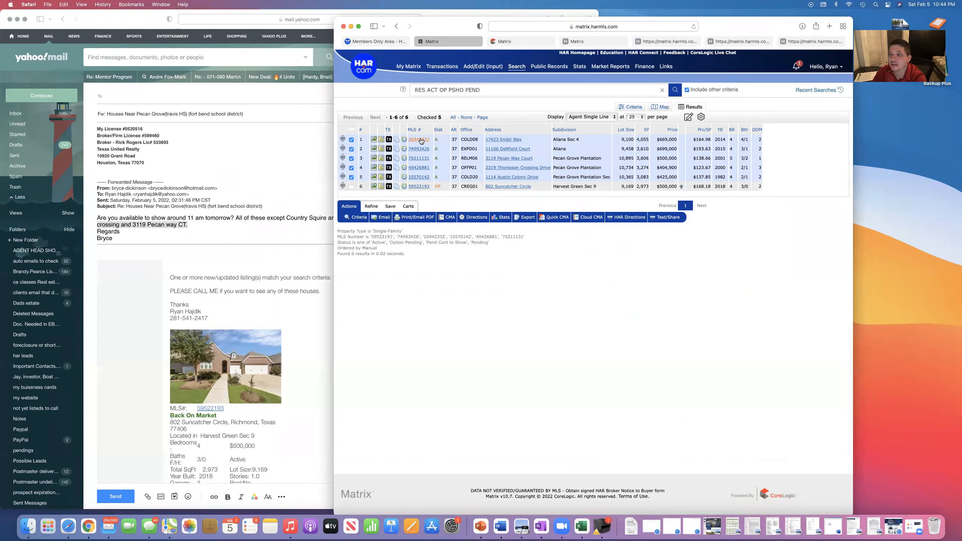
click(418, 139)
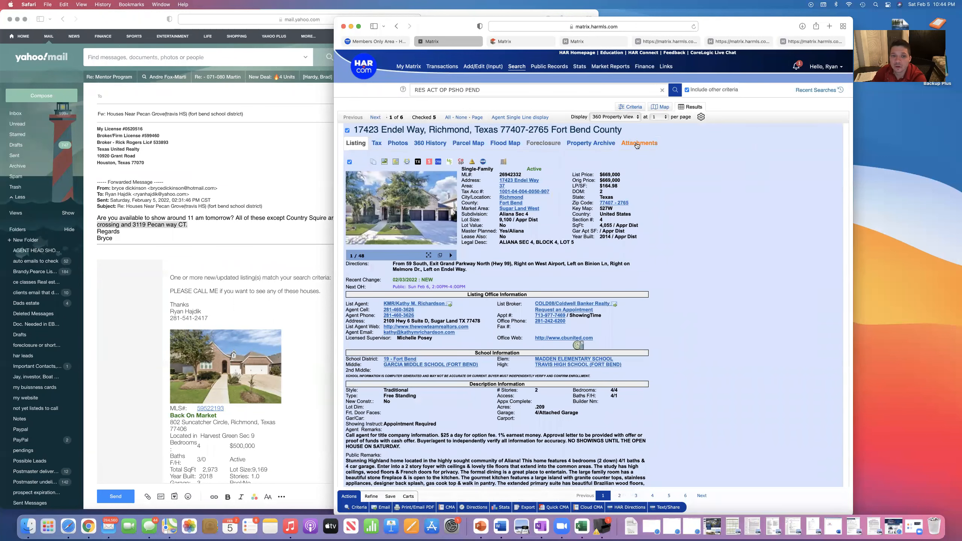
click(639, 142)
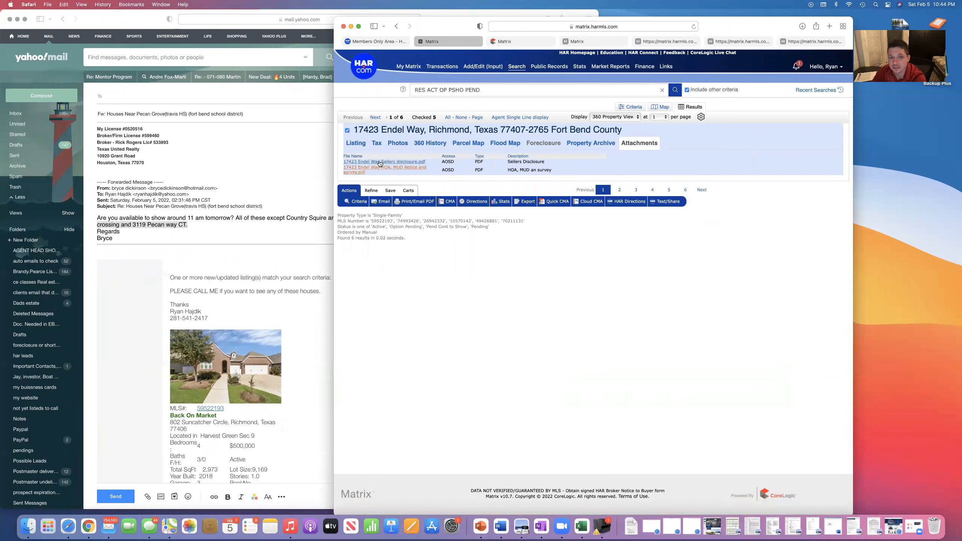
mouse_move(528, 282)
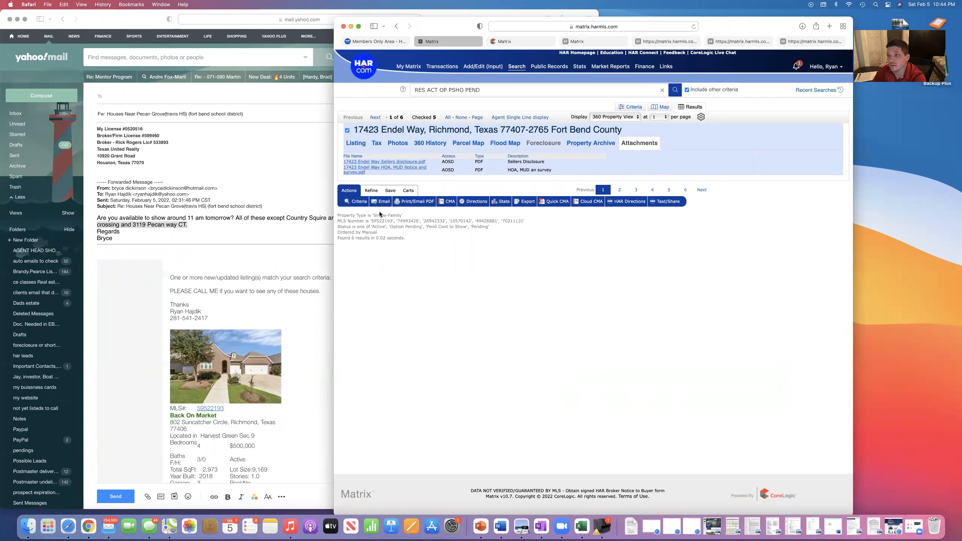
mouse_move(428, 187)
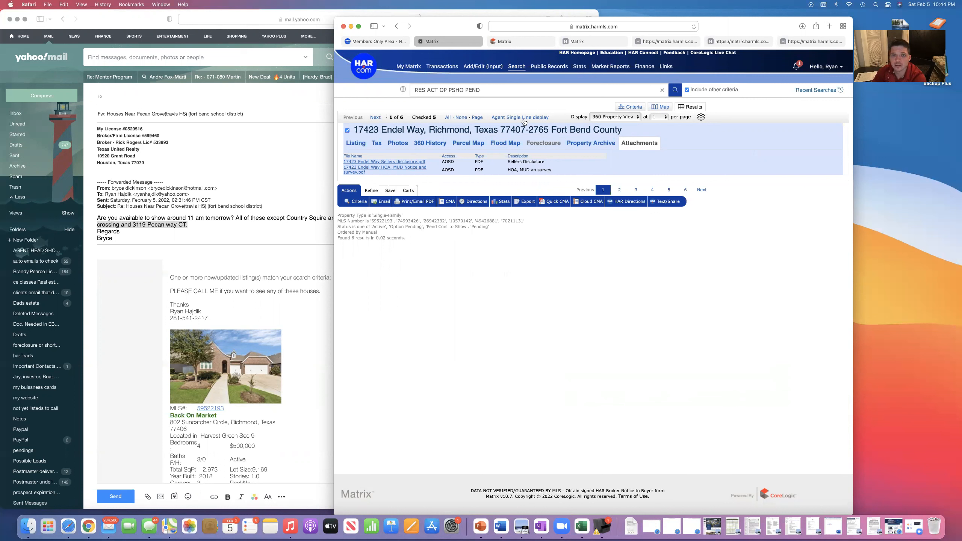
mouse_move(532, 113)
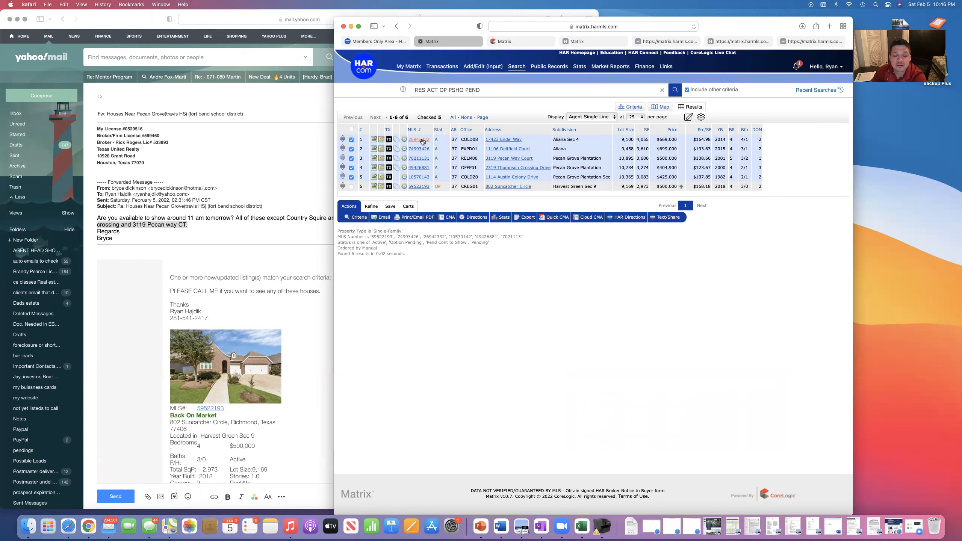
click(418, 139)
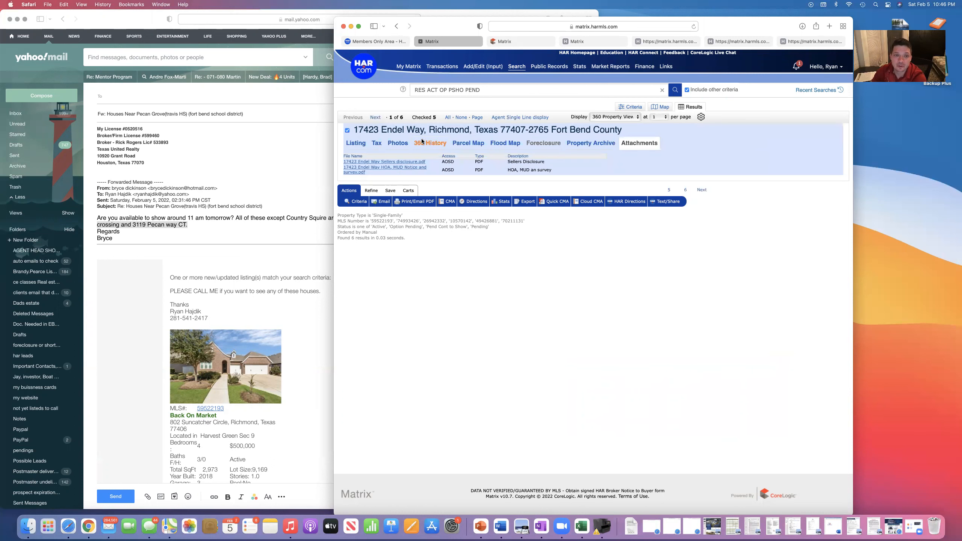
mouse_move(354, 121)
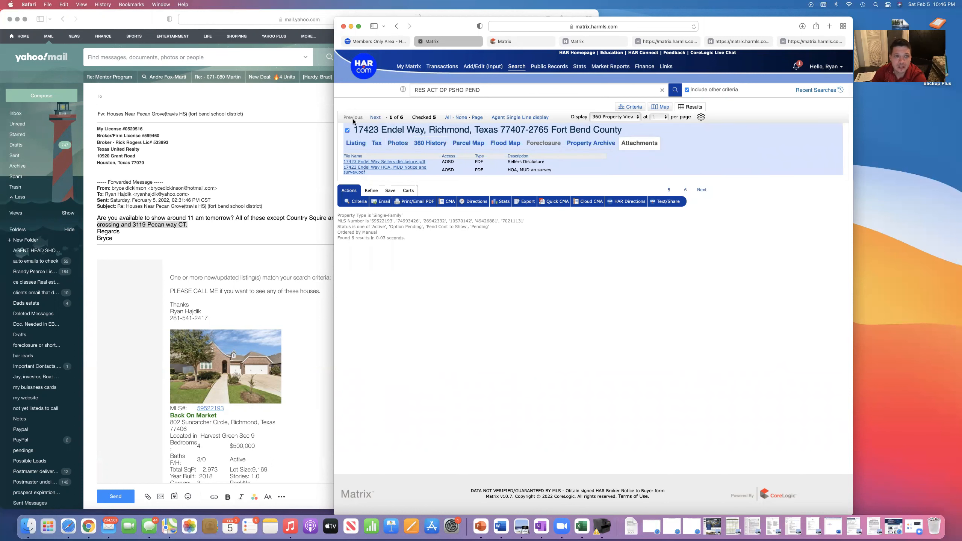
mouse_move(545, 117)
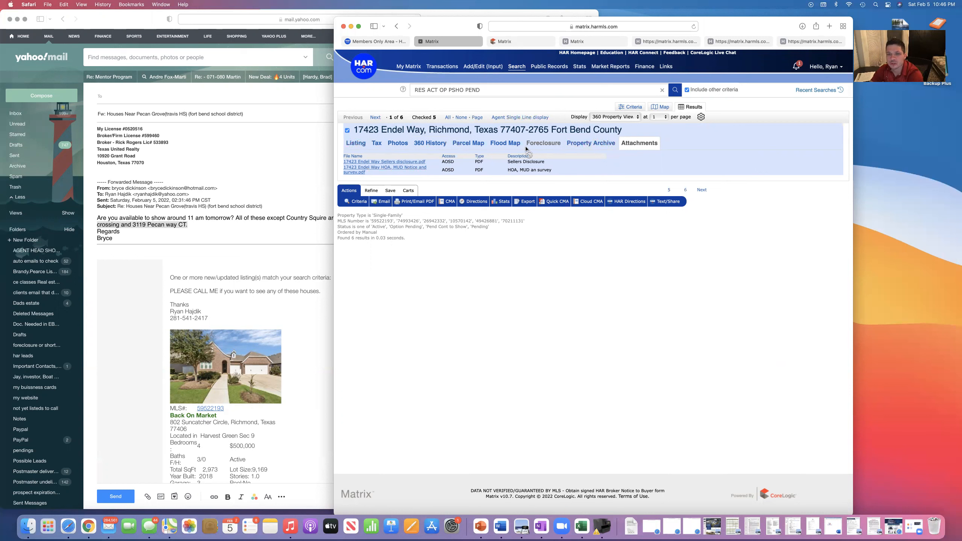
click(356, 143)
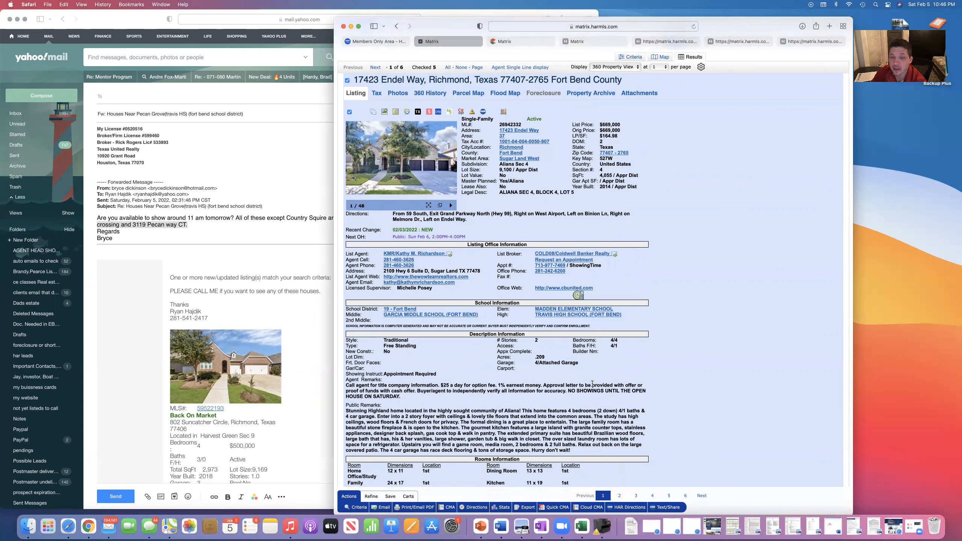
mouse_move(409, 162)
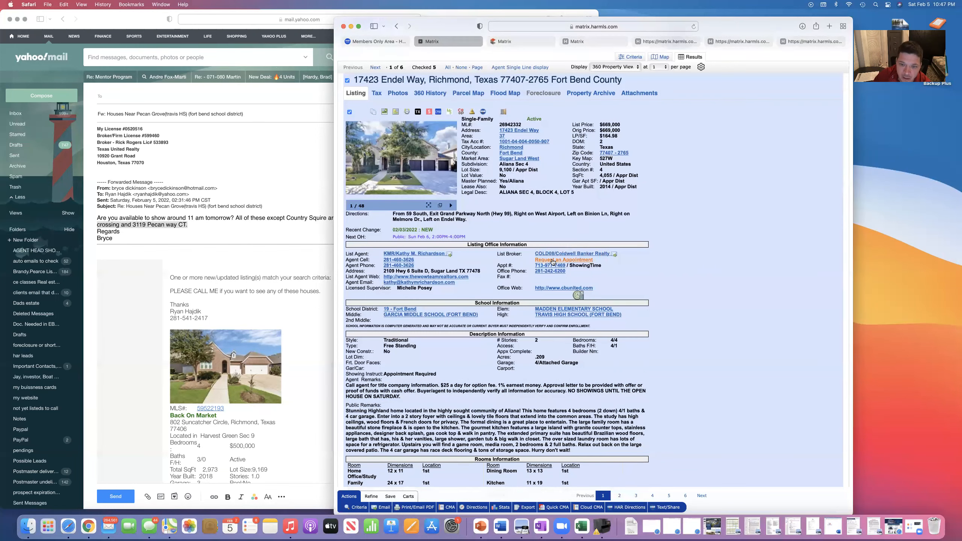
click(829, 25)
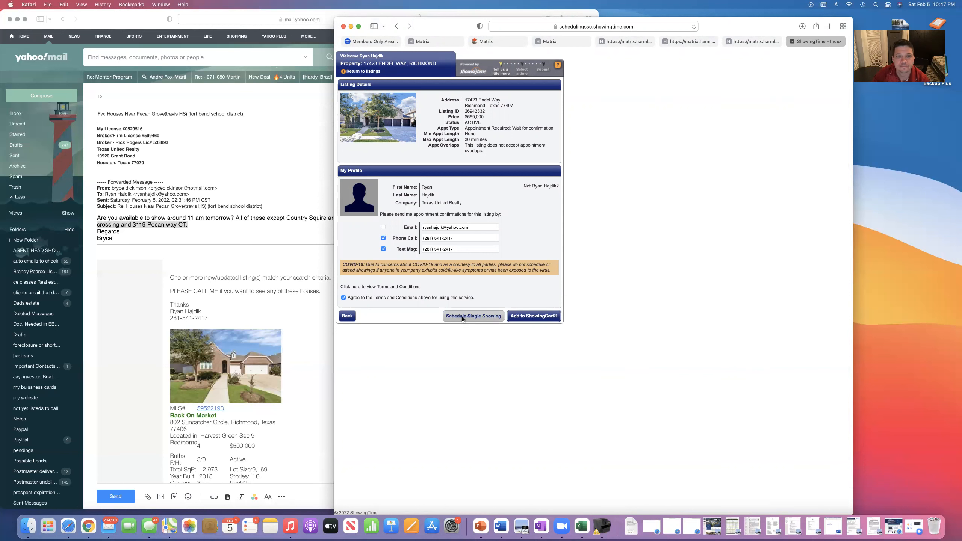
click(474, 316)
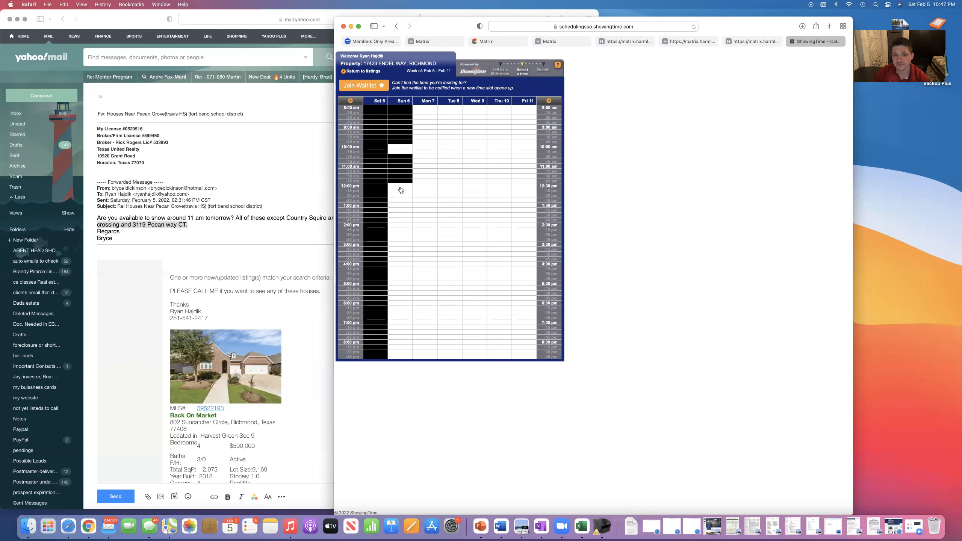
mouse_move(401, 190)
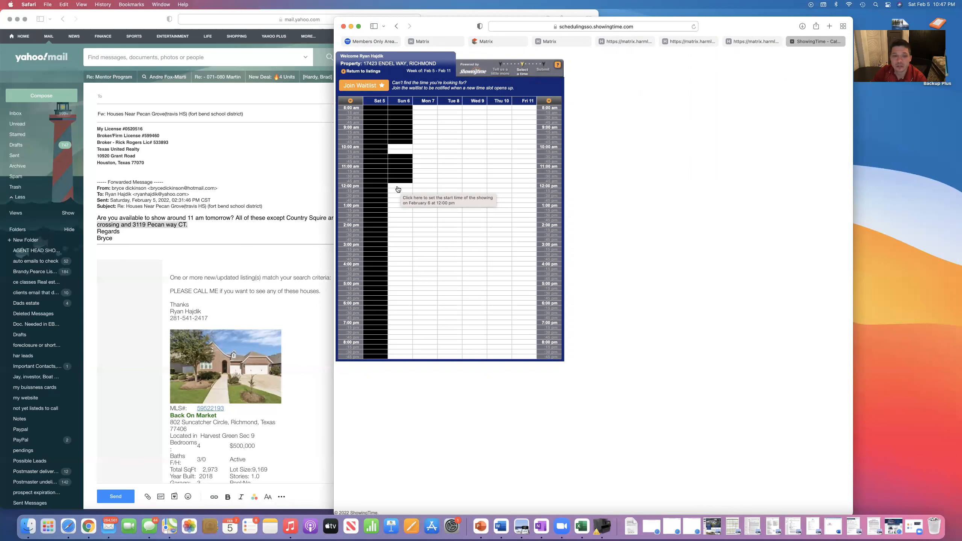
Request a Showing on Sun Feb 6 at 12:00 pm to 12:30 pm and submit it.
click(398, 189)
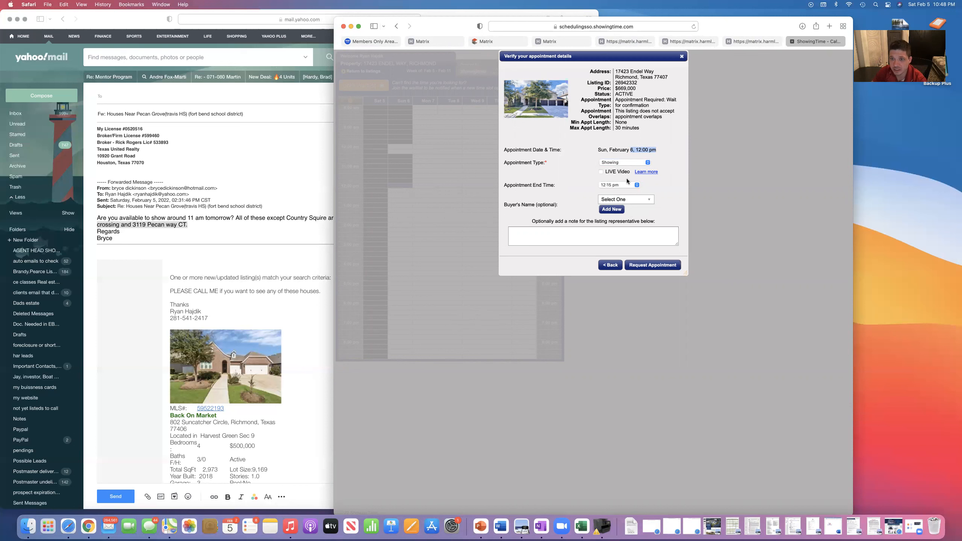
click(623, 162)
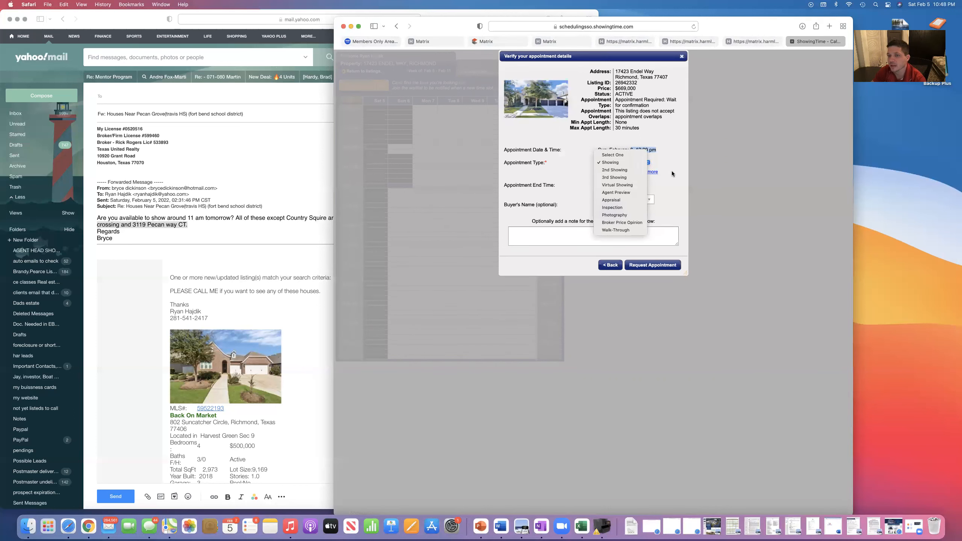
click(611, 162)
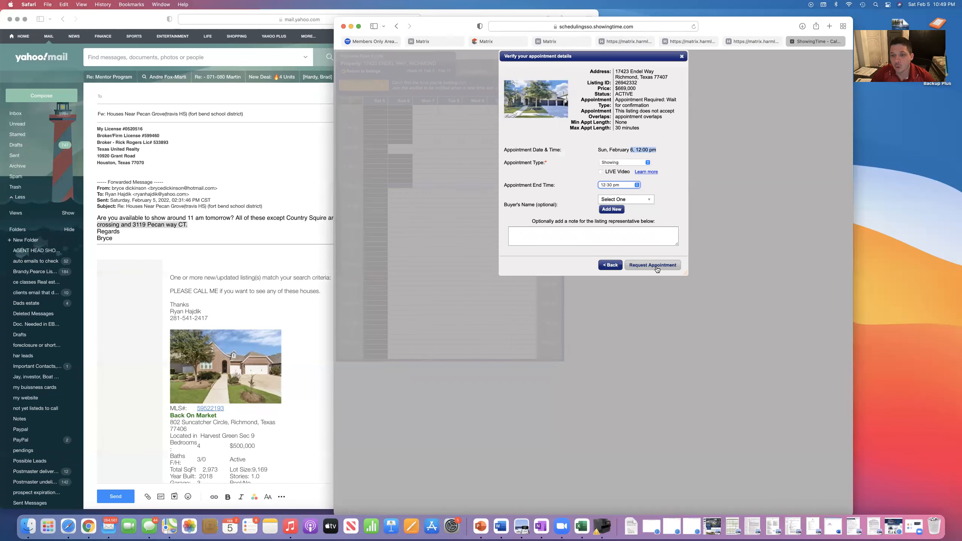
click(652, 265)
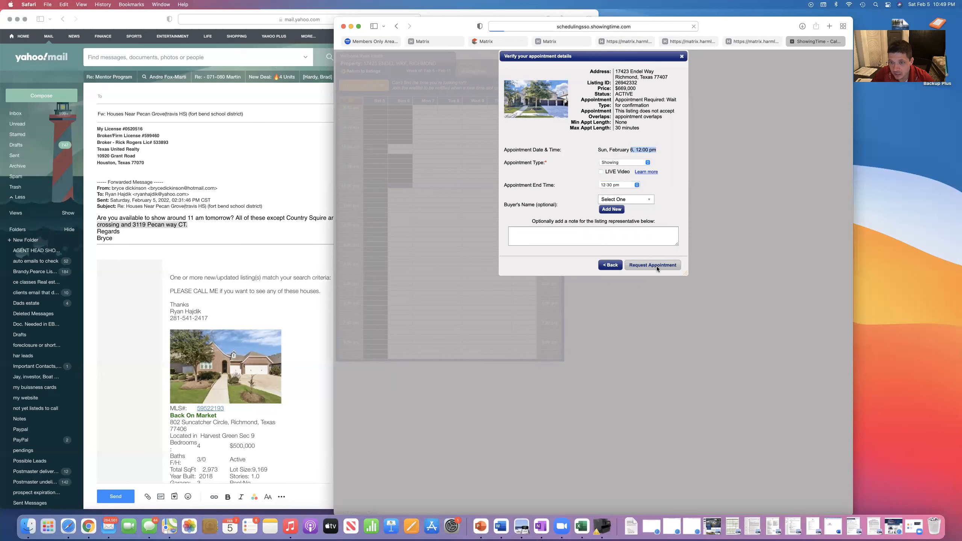
click(652, 265)
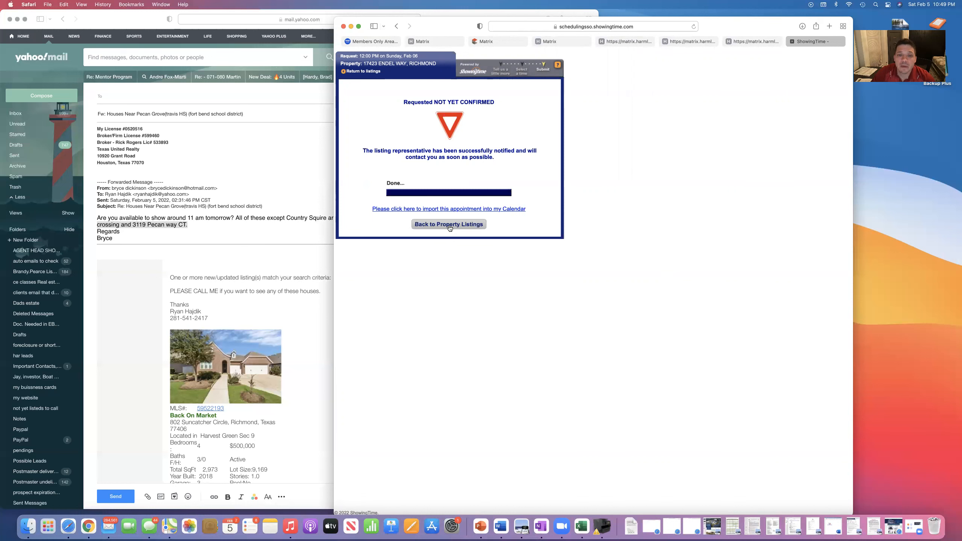
click(449, 224)
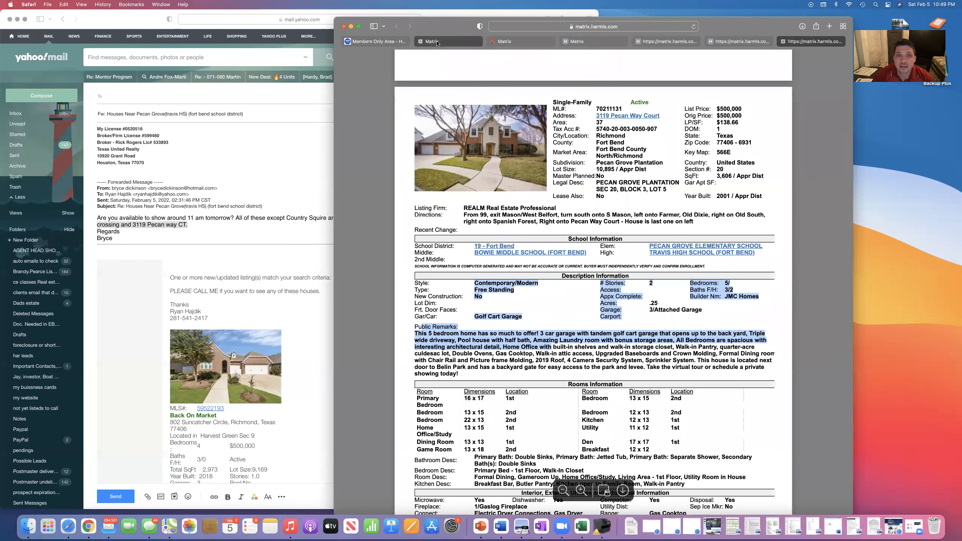
click(504, 42)
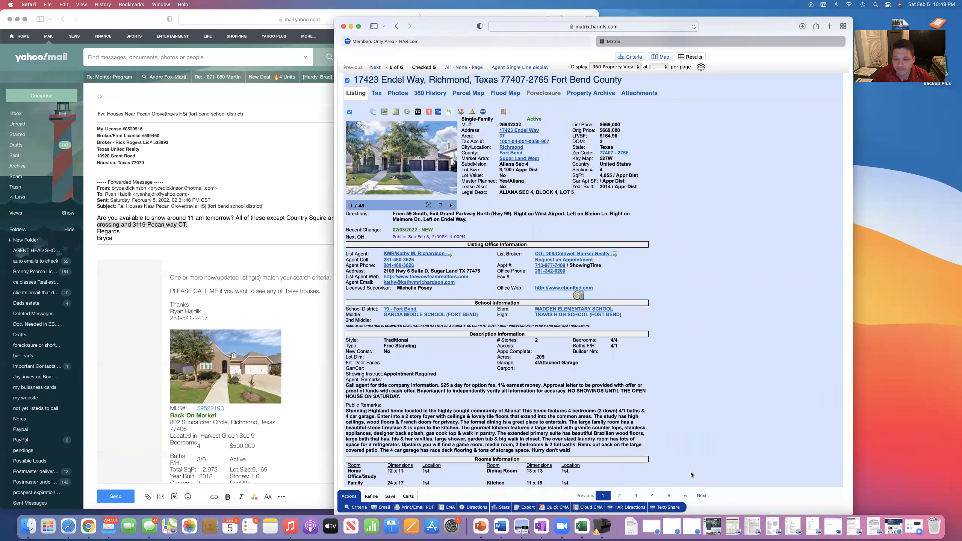
mouse_move(708, 308)
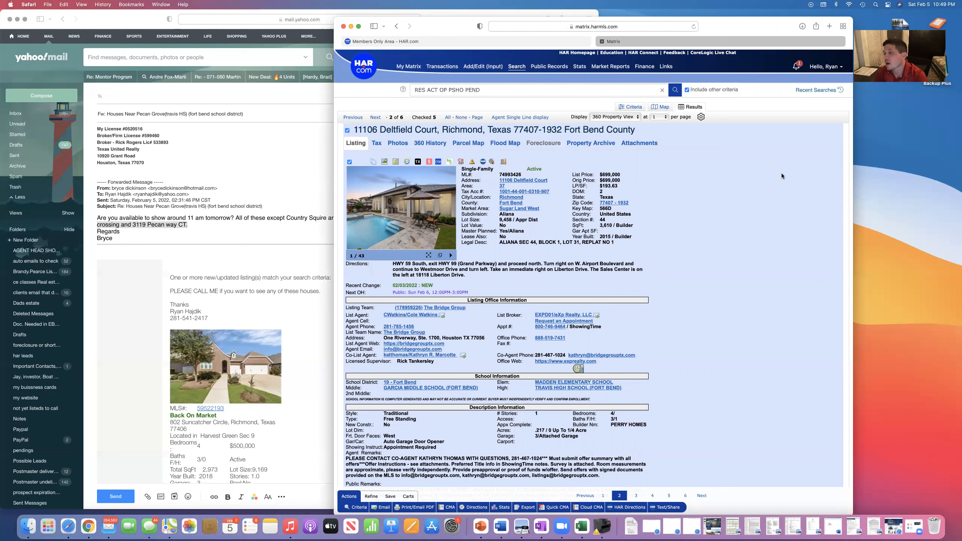
mouse_move(735, 194)
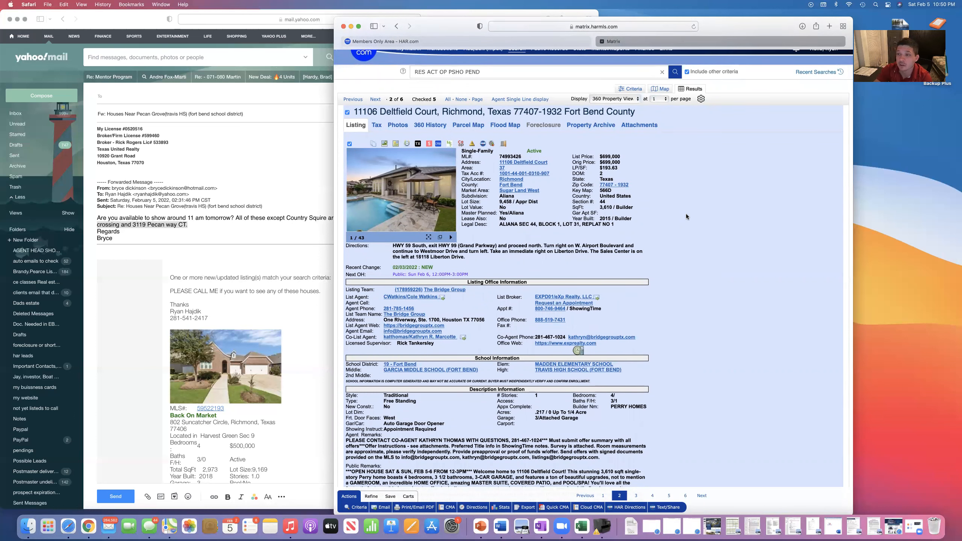
mouse_move(716, 310)
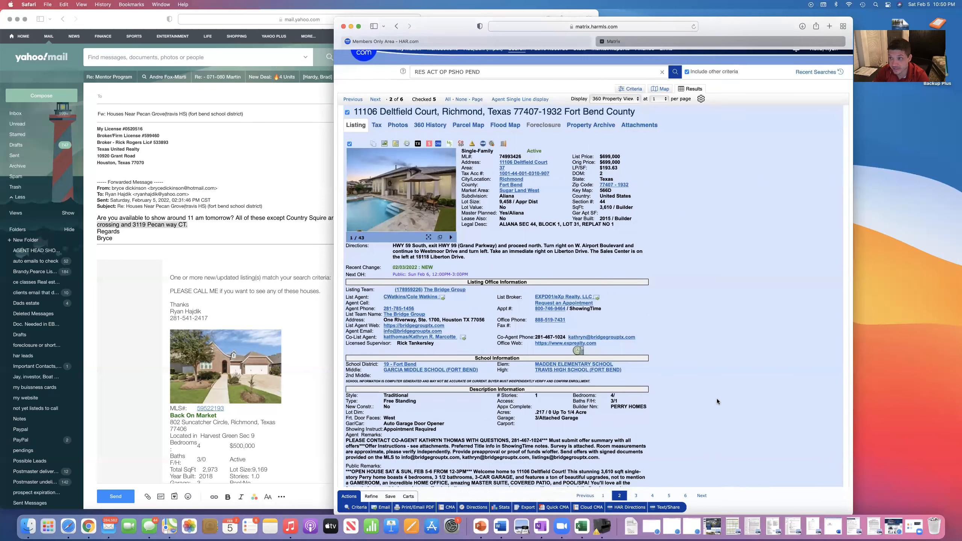
scroll(down, 3)
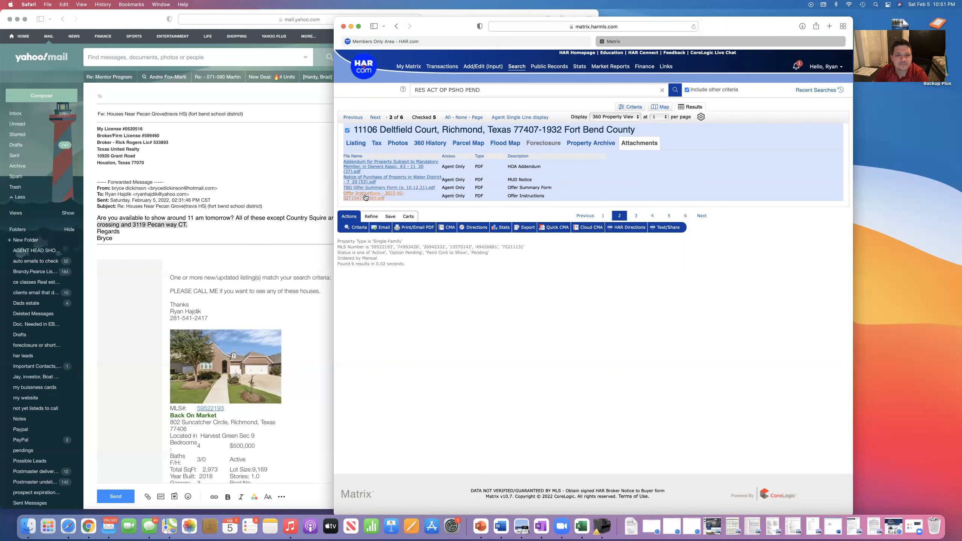
click(828, 26)
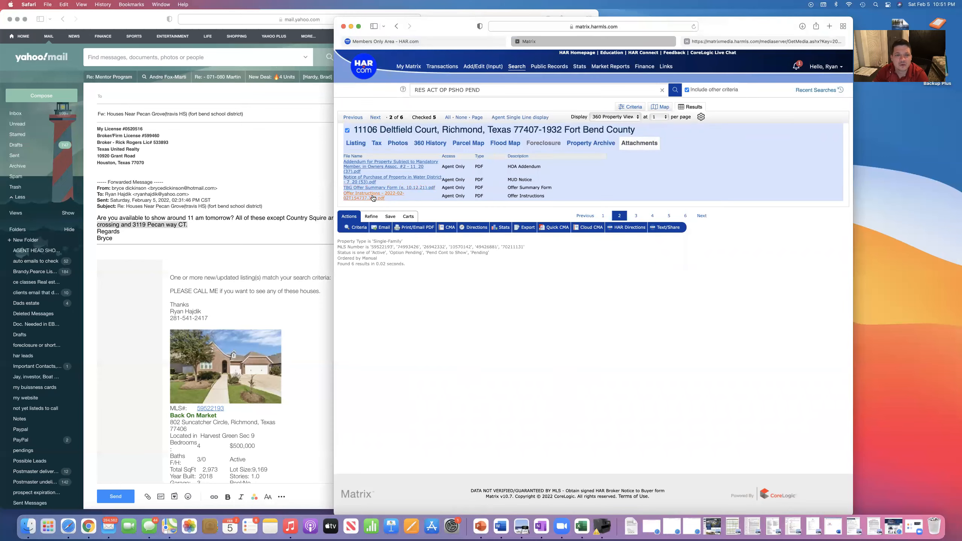
click(371, 195)
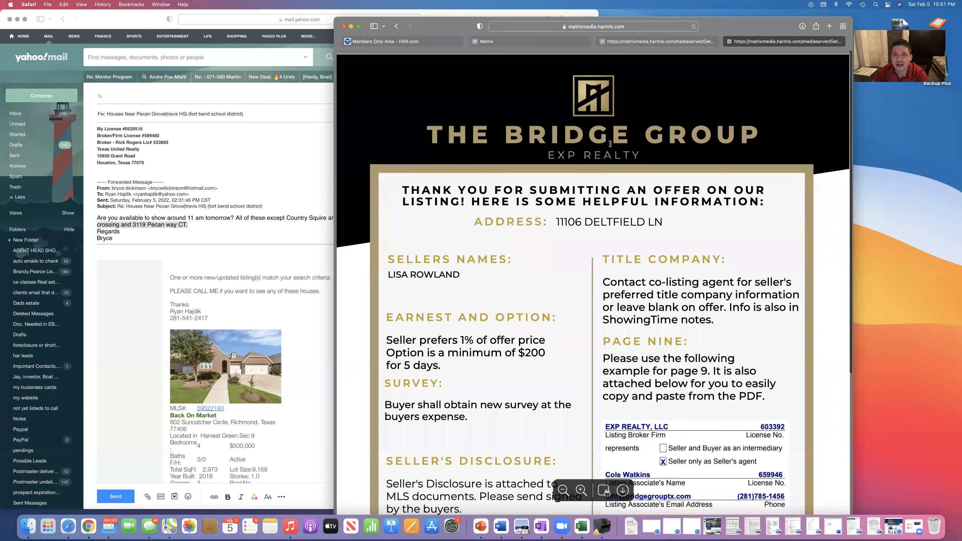
click(487, 41)
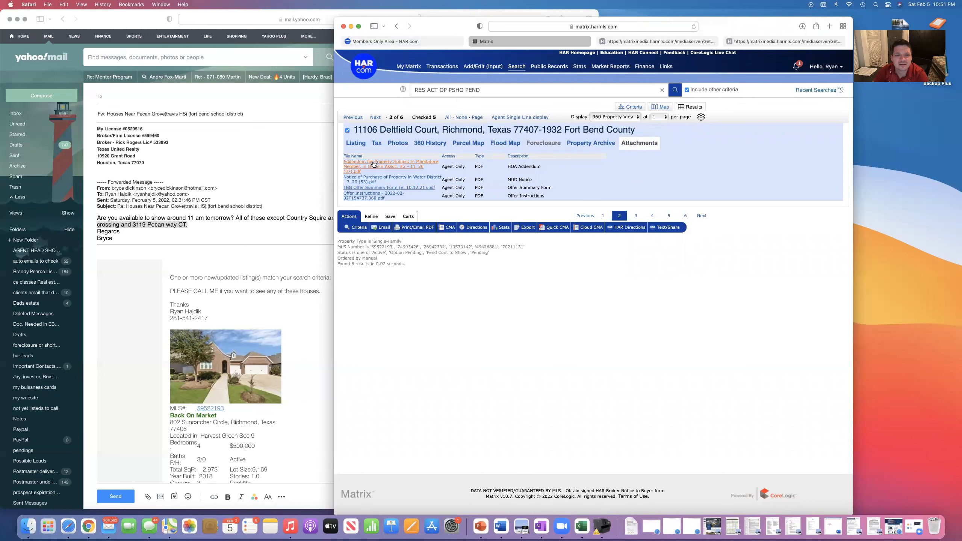
click(374, 164)
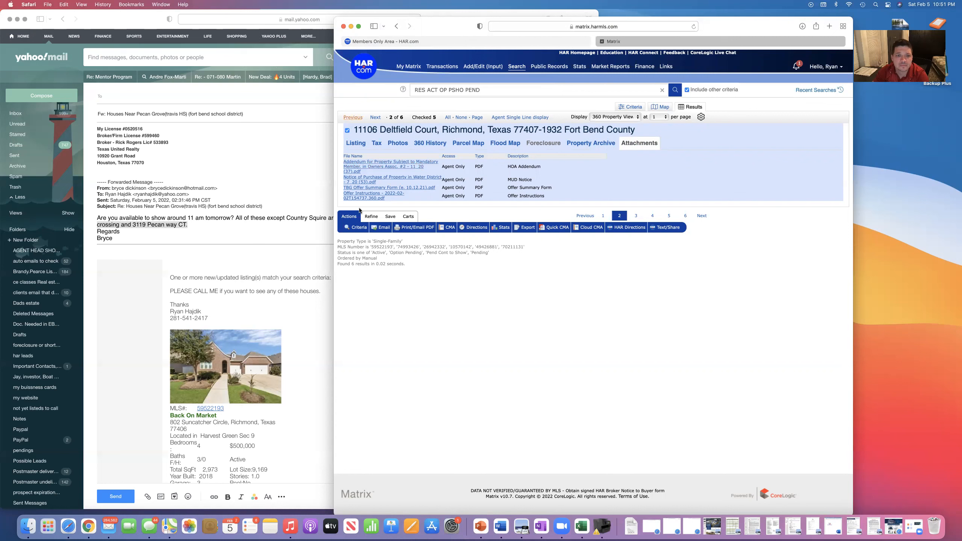
mouse_move(576, 180)
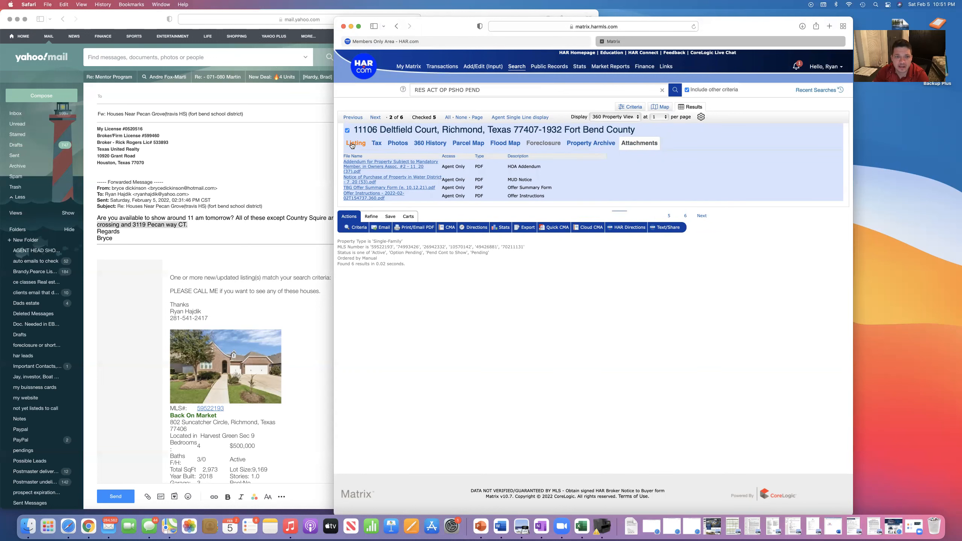
click(356, 143)
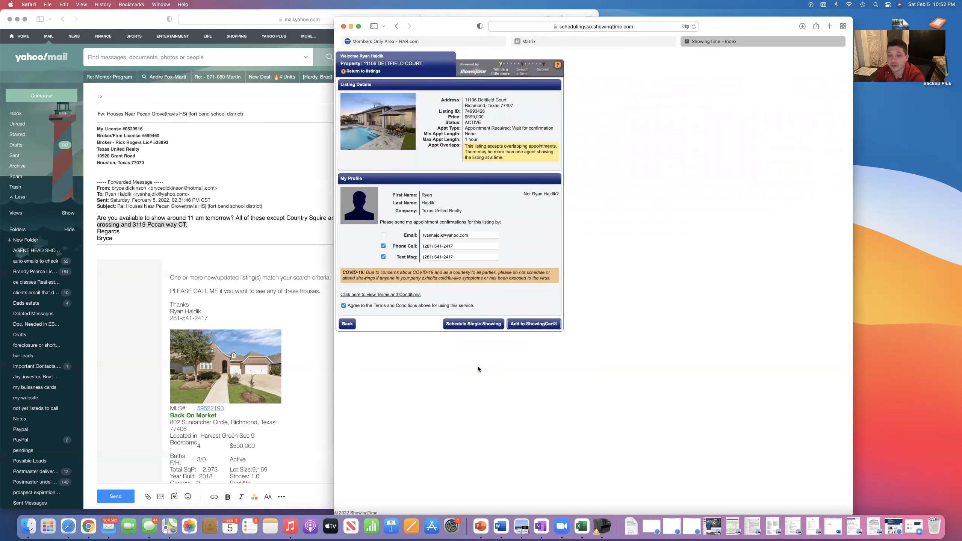
mouse_move(504, 368)
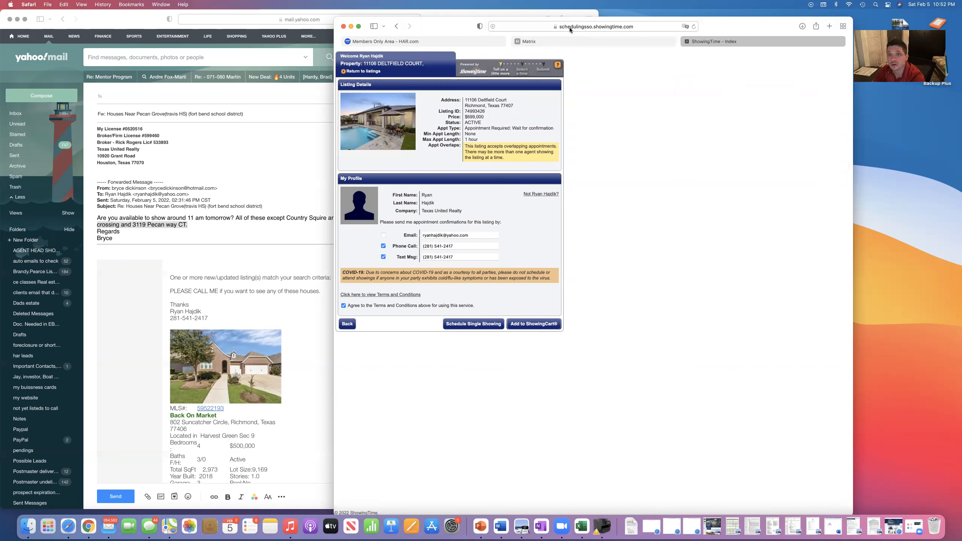
mouse_move(640, 183)
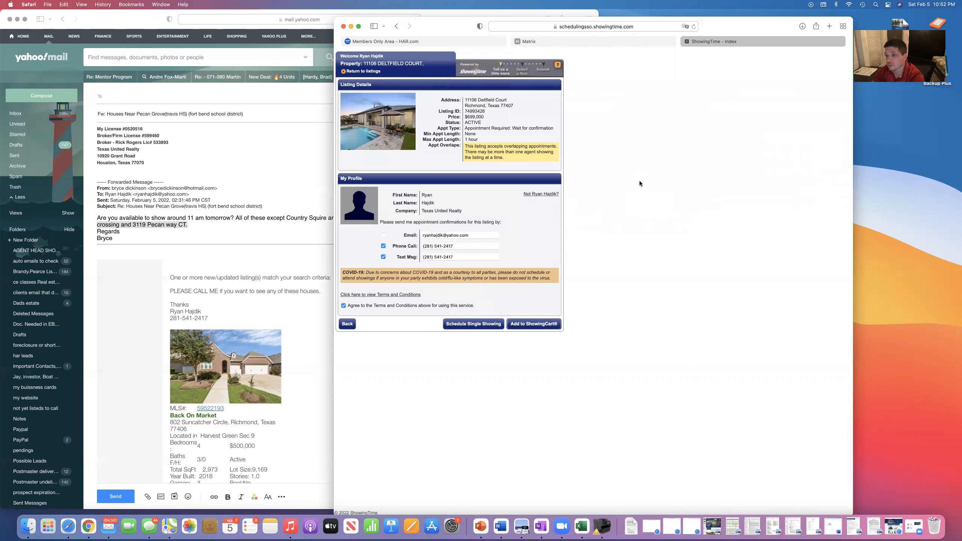
mouse_move(636, 188)
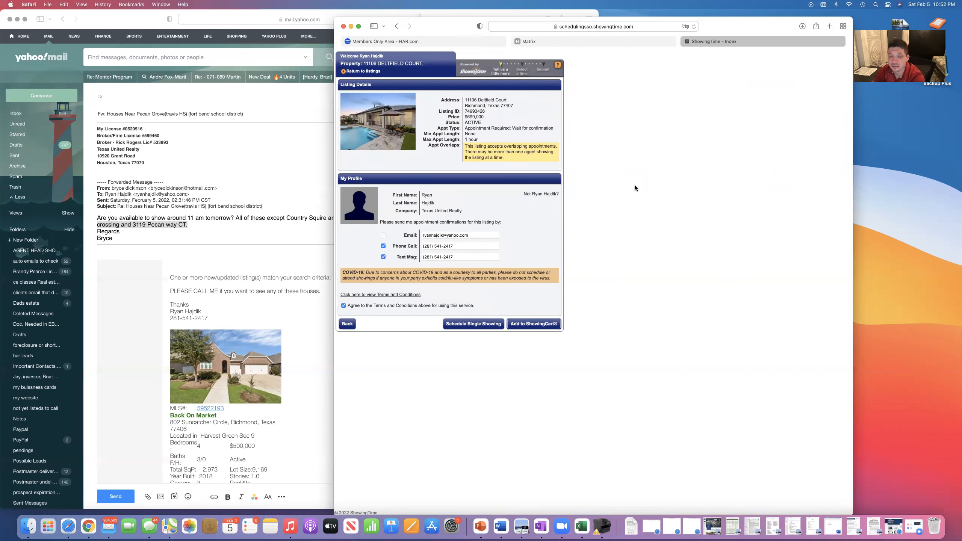
mouse_move(604, 175)
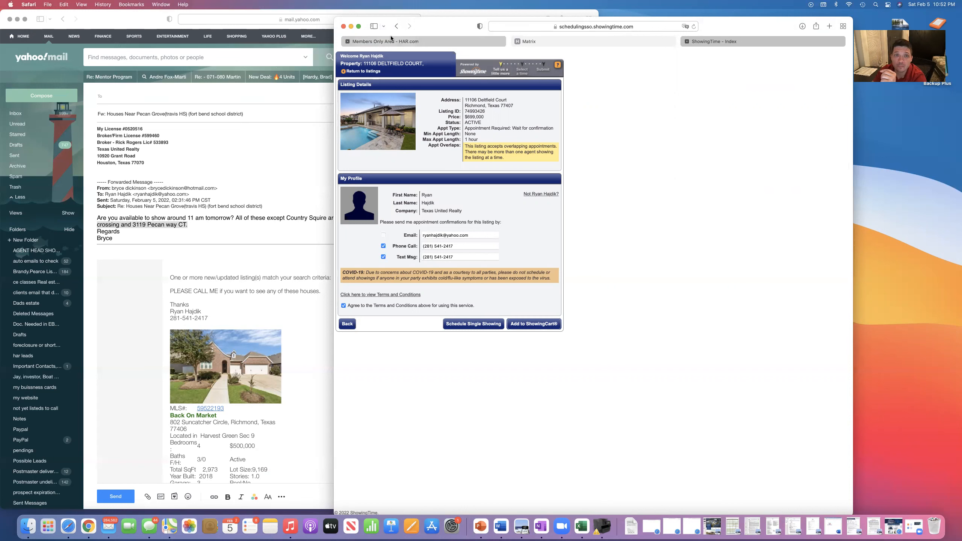
Go to the Members Only Area and highlight the ShowingSmart training paragraph.
click(384, 42)
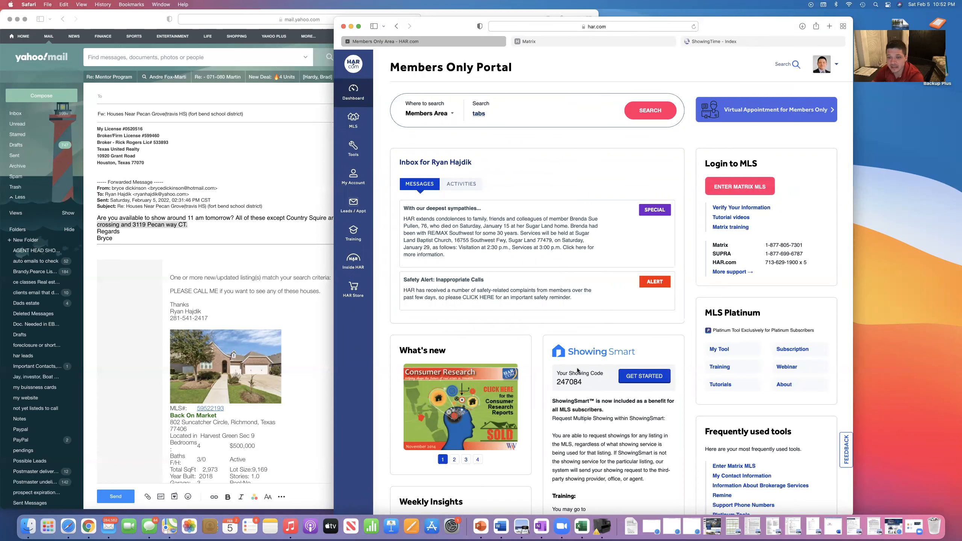
scroll(down, 3)
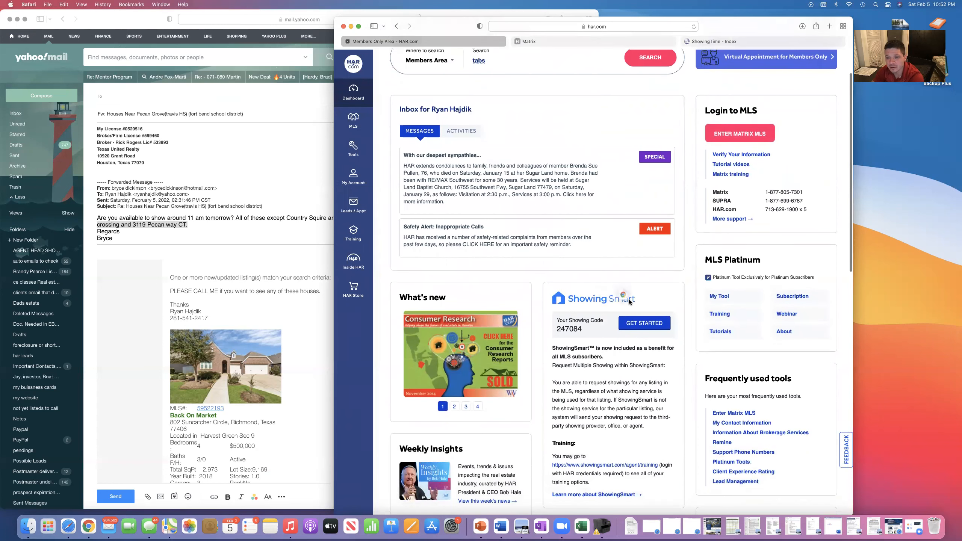
mouse_move(634, 311)
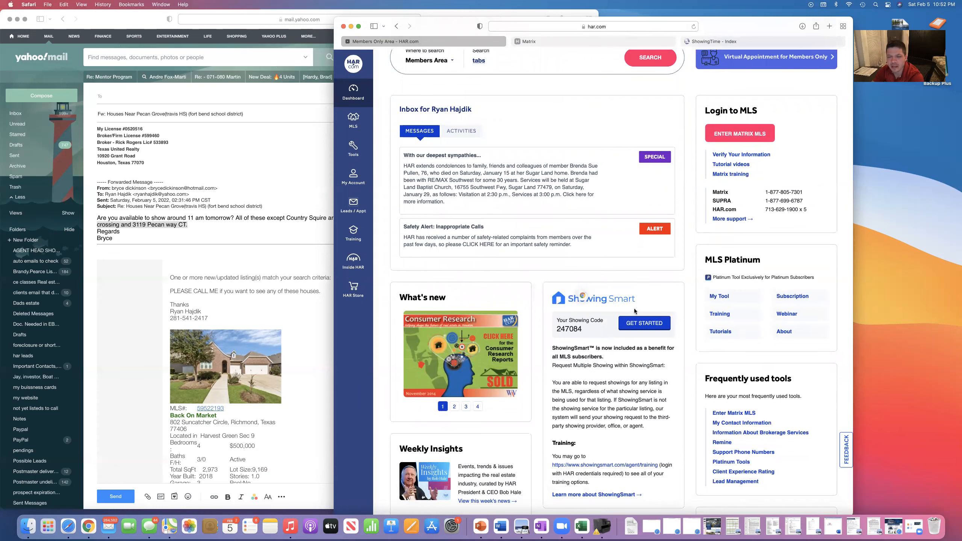
scroll(down, 3)
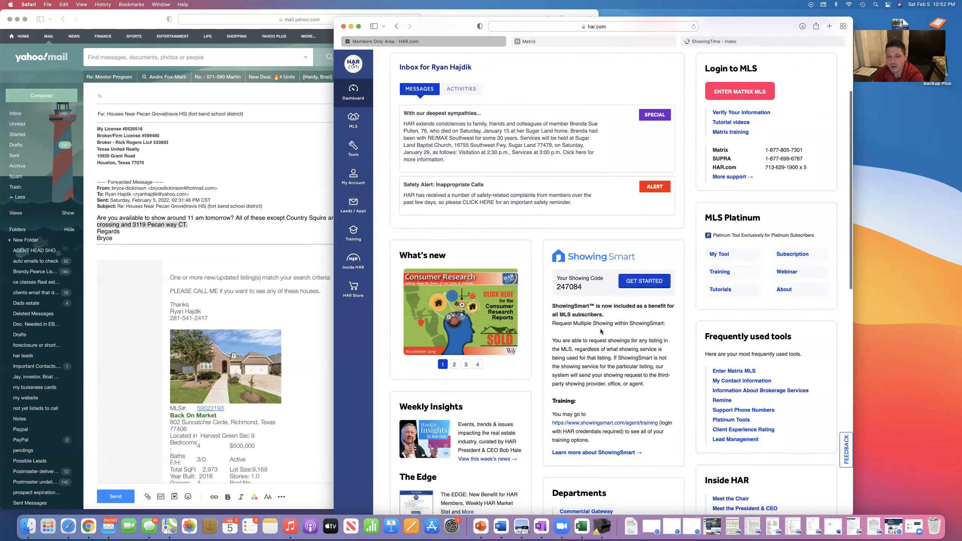
scroll(down, 3)
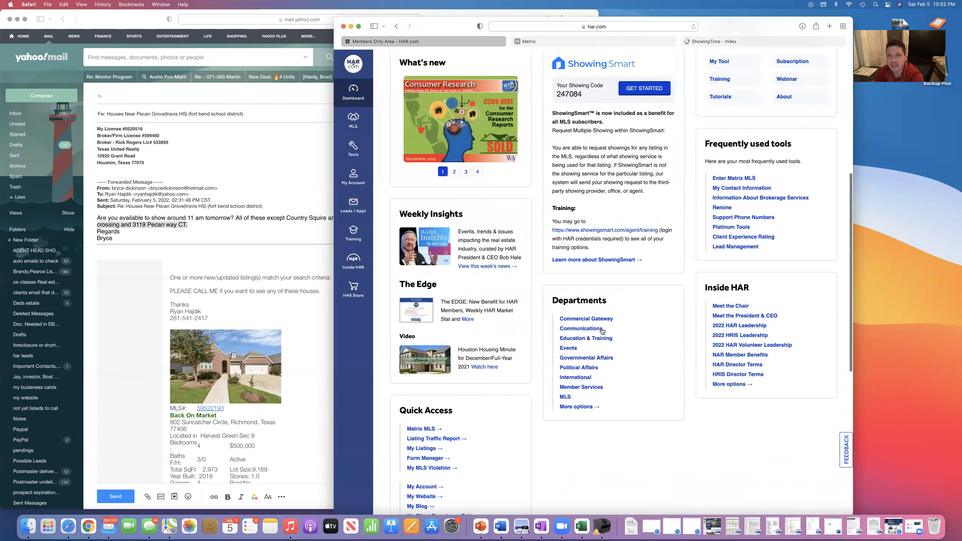
scroll(down, 3)
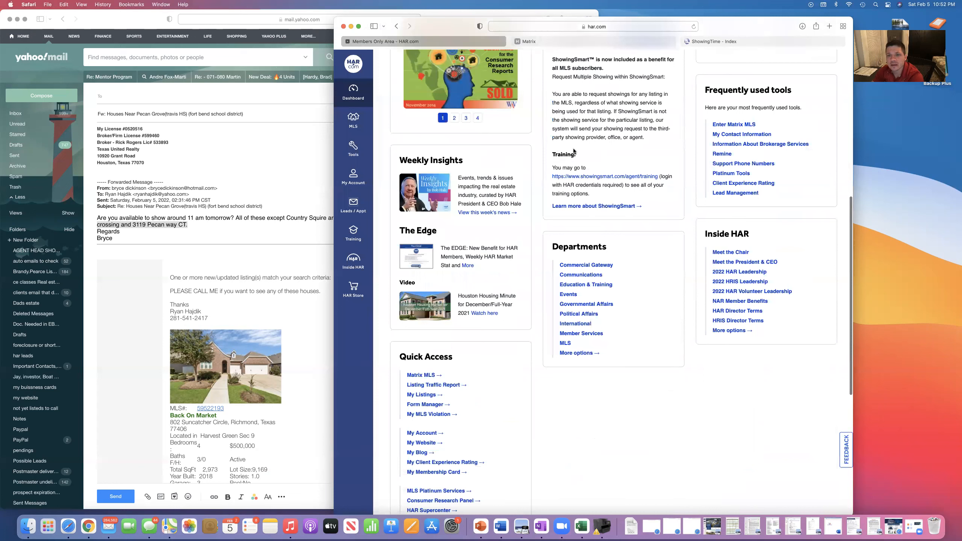
drag(552, 167, 591, 194)
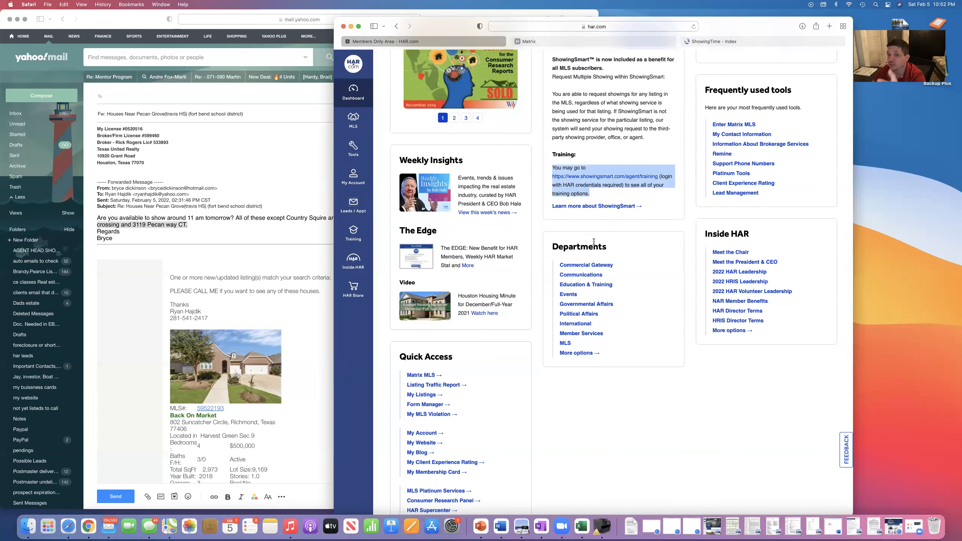
mouse_move(736, 25)
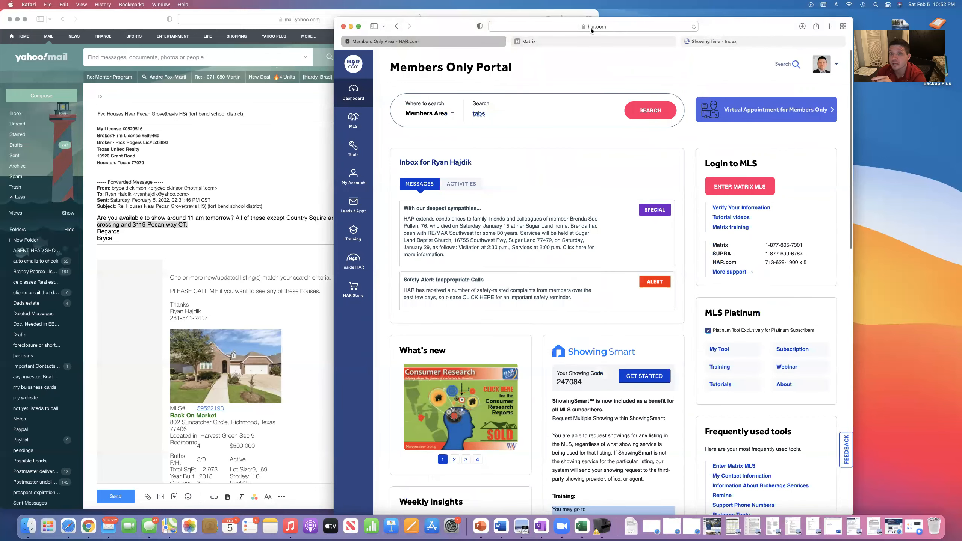
click(594, 26)
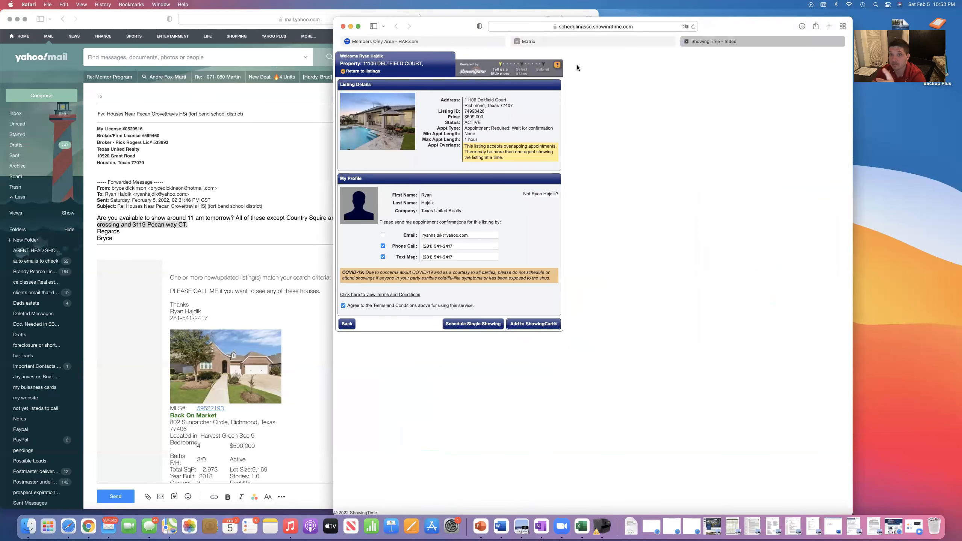
mouse_move(471, 328)
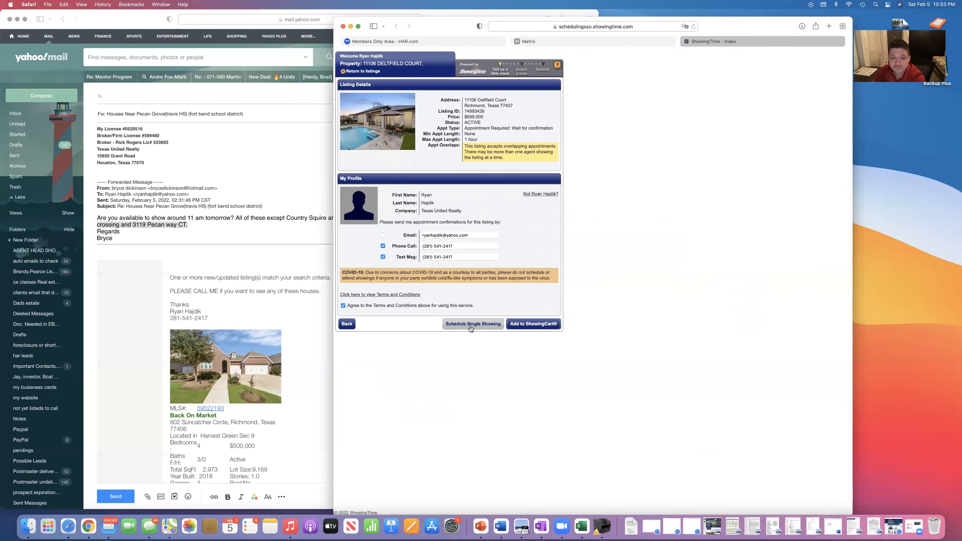
mouse_move(487, 325)
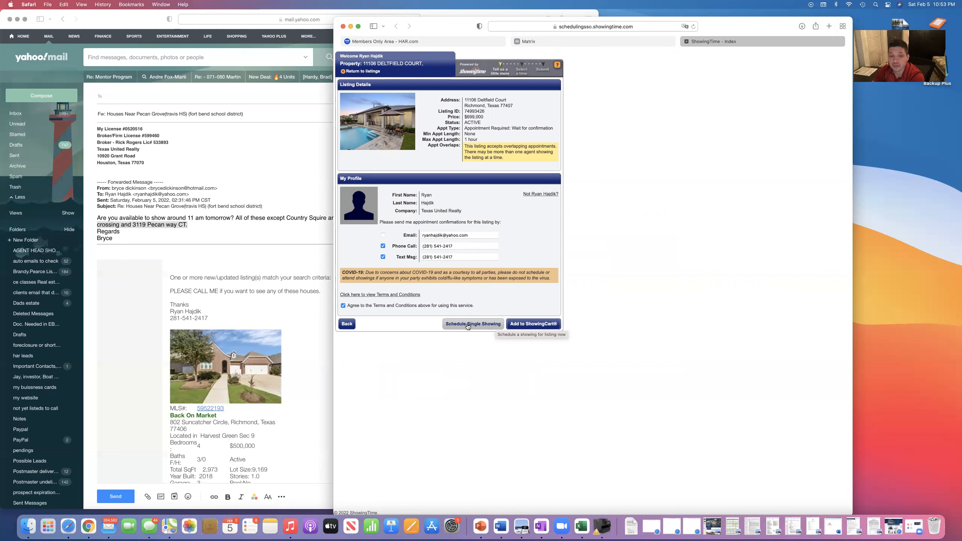
mouse_move(452, 303)
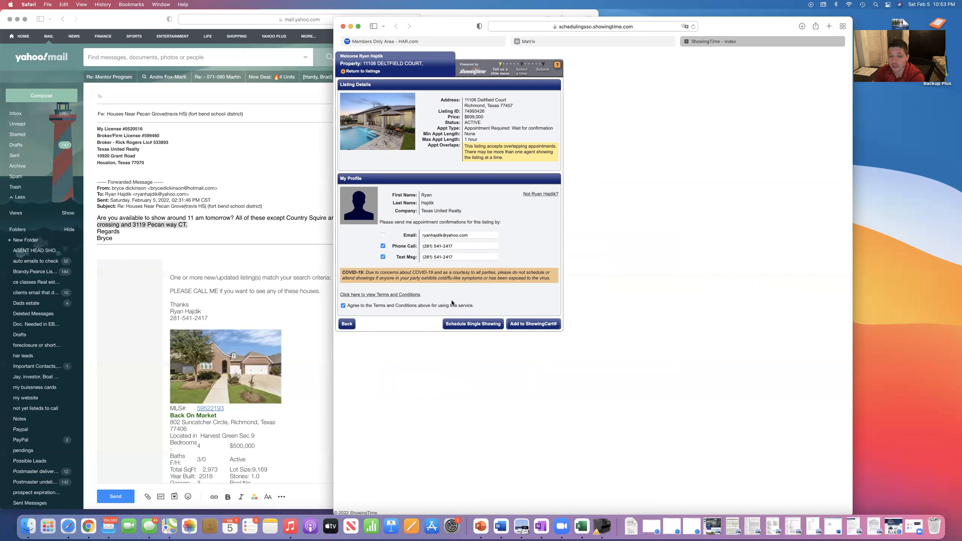
mouse_move(475, 339)
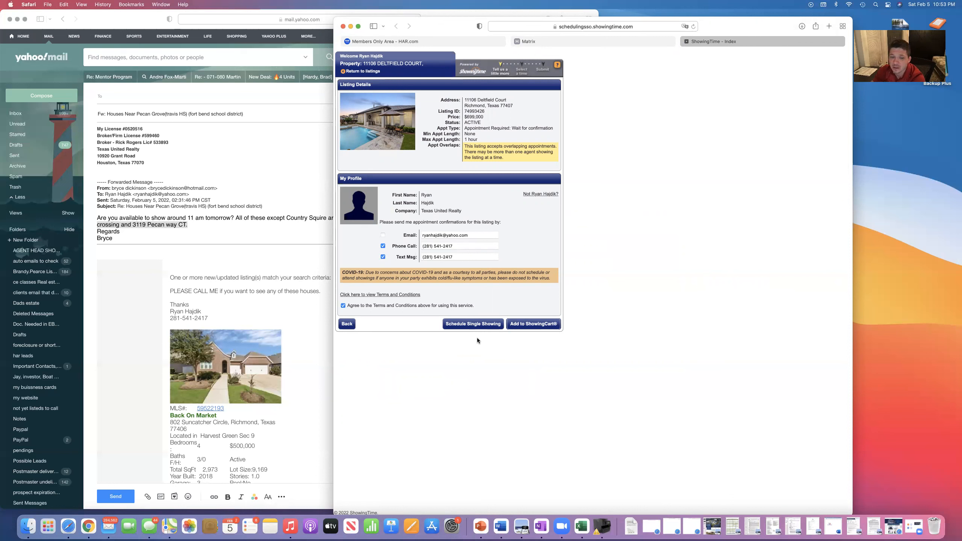
mouse_move(471, 328)
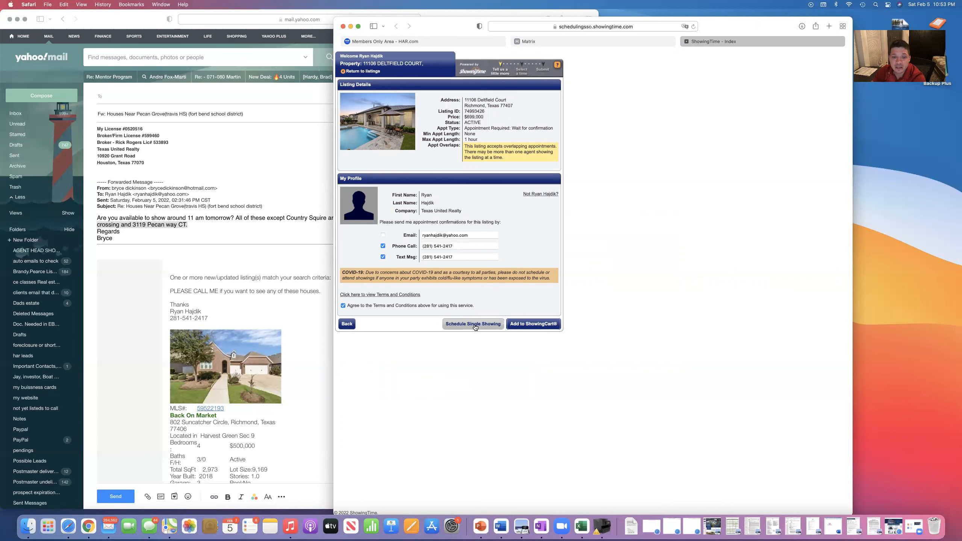
click(473, 324)
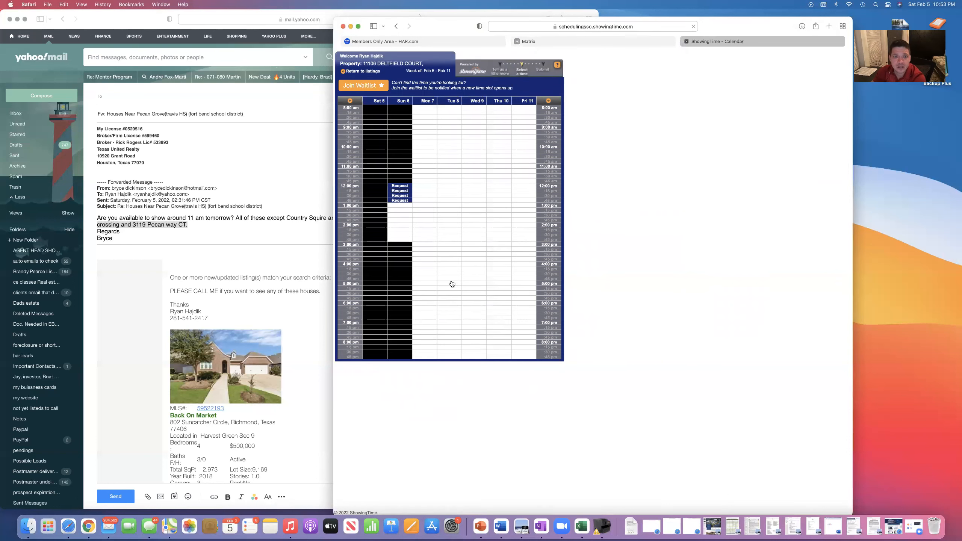
mouse_move(399, 209)
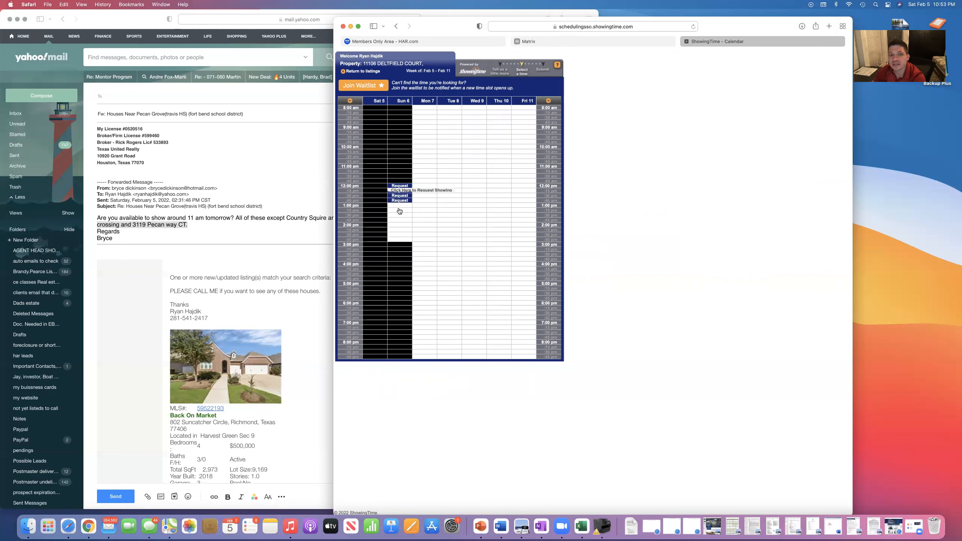
click(400, 200)
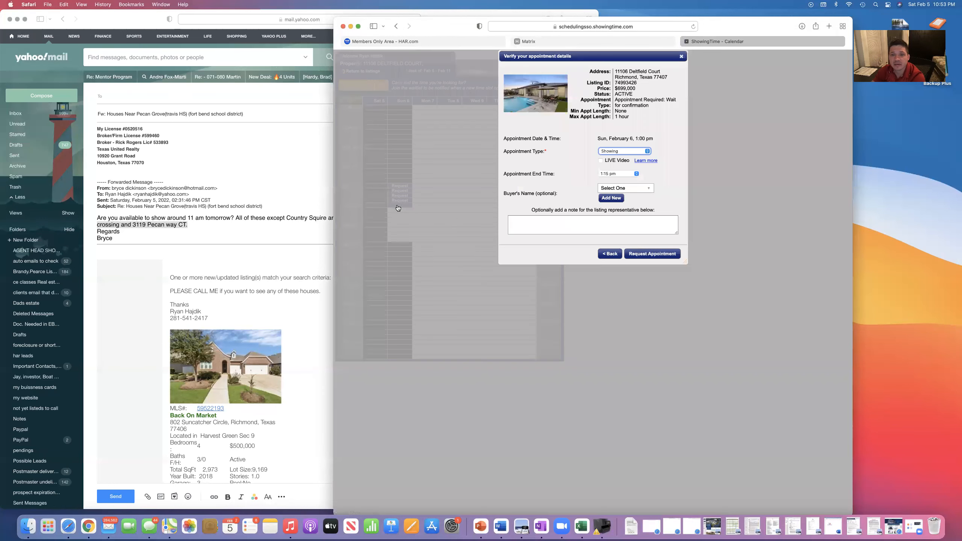
mouse_move(640, 177)
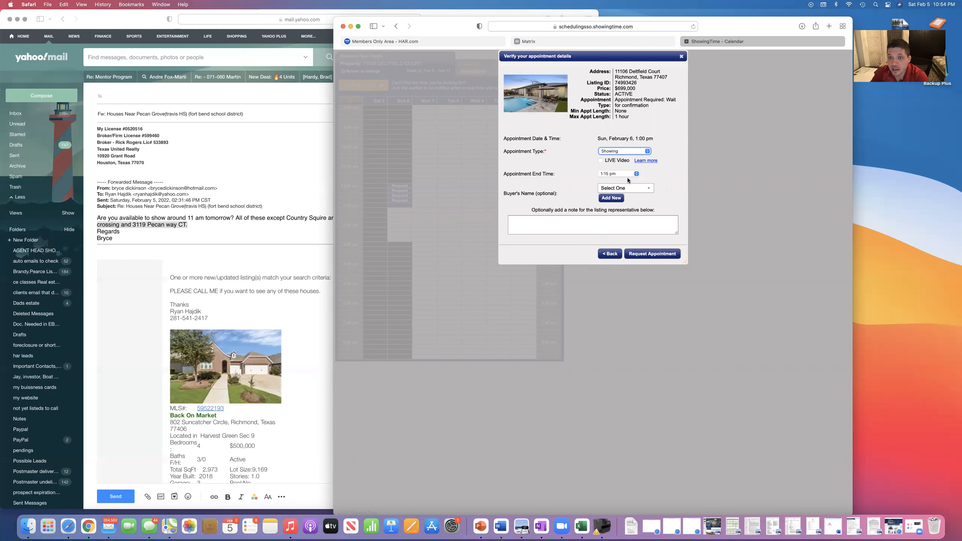
click(617, 174)
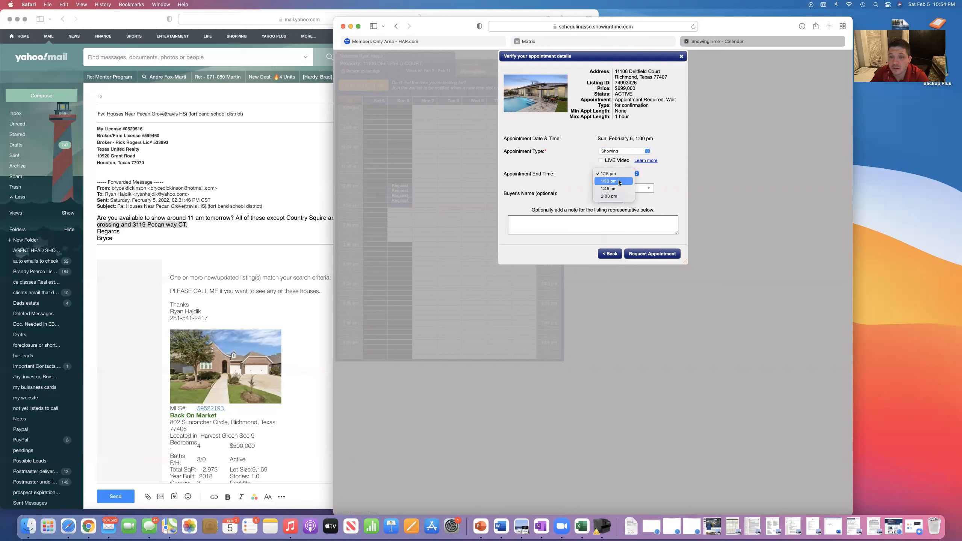
click(607, 181)
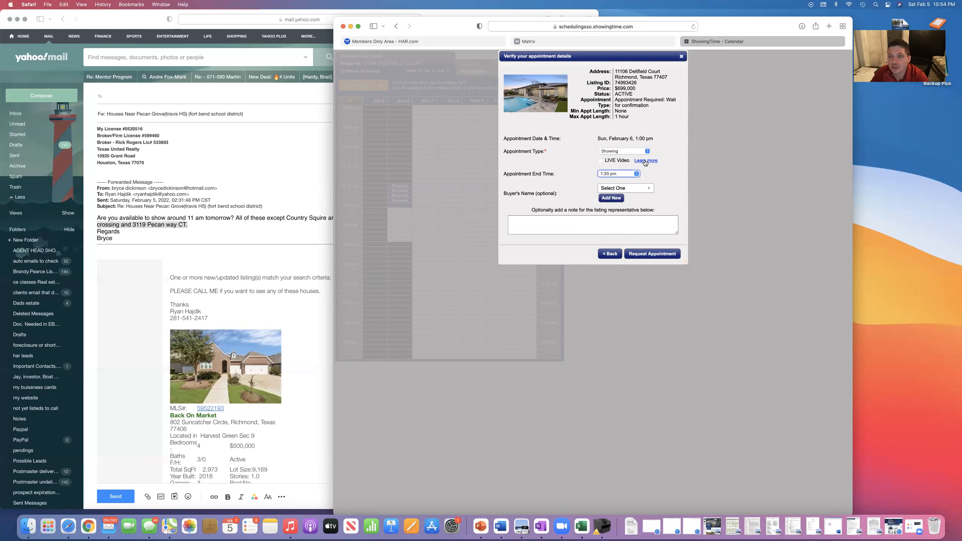
mouse_move(634, 245)
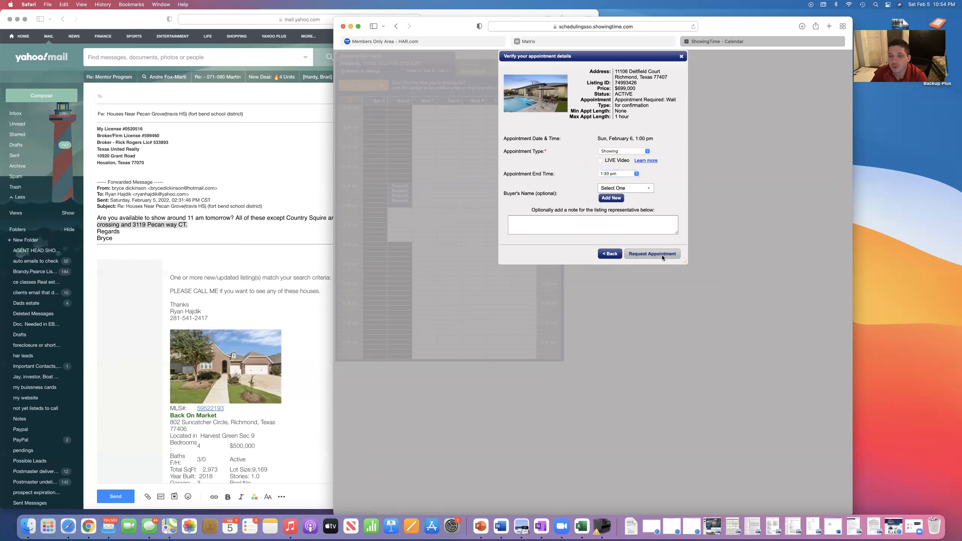
click(652, 254)
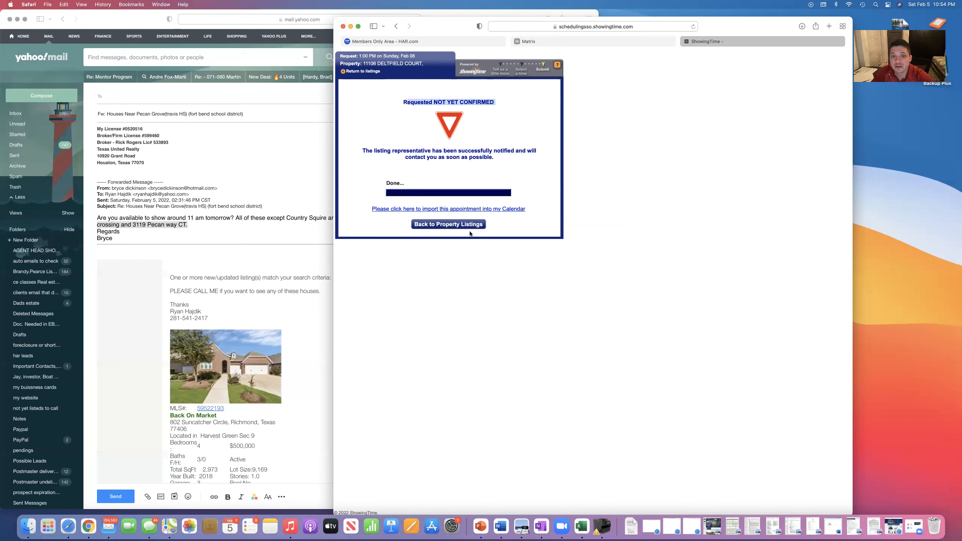
mouse_move(458, 226)
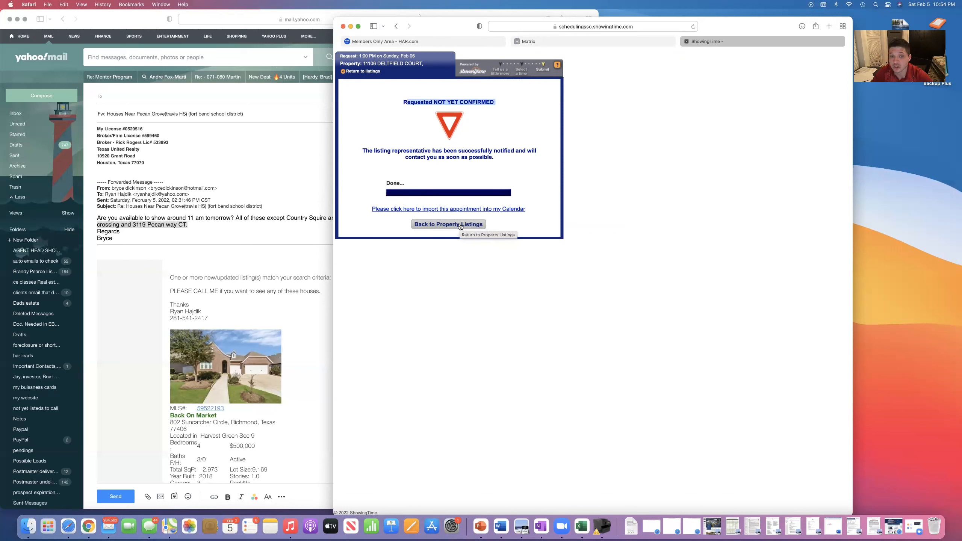
Leave the 'Requested NOT YET CONFIRMED' page via Back to Property Listings.
click(448, 224)
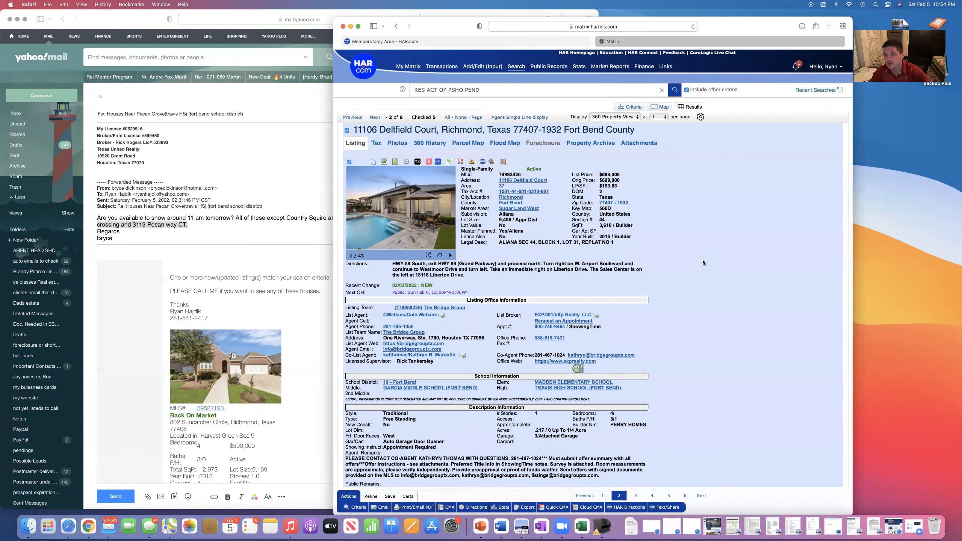
click(483, 66)
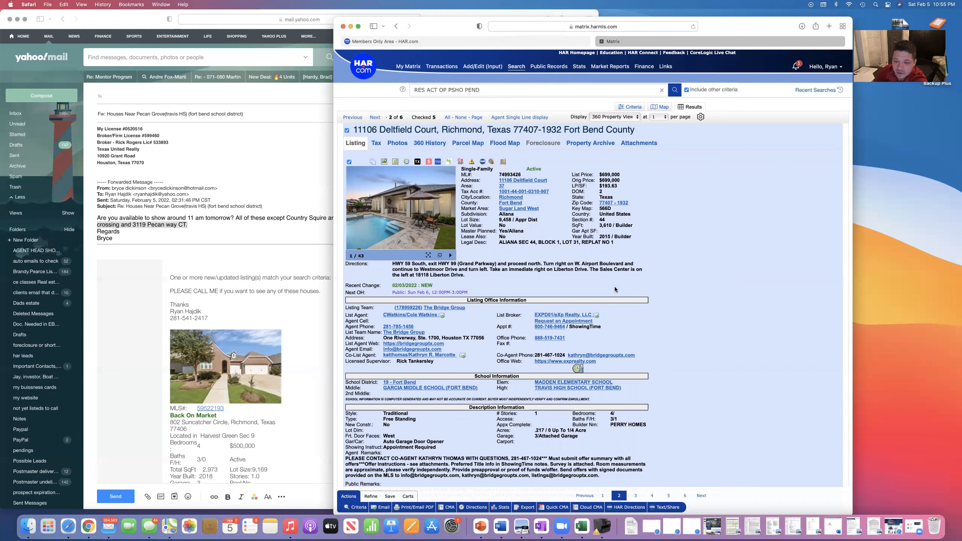
mouse_move(701, 458)
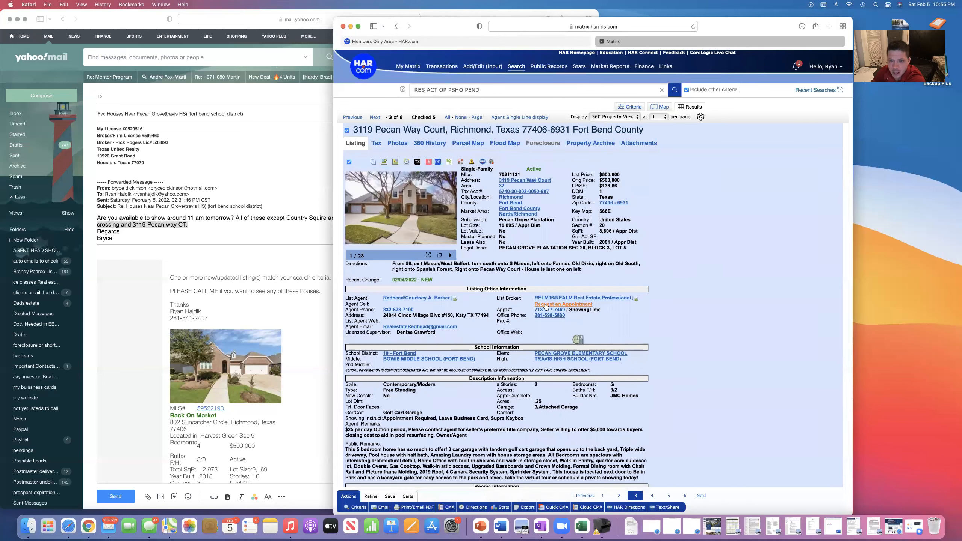
click(563, 304)
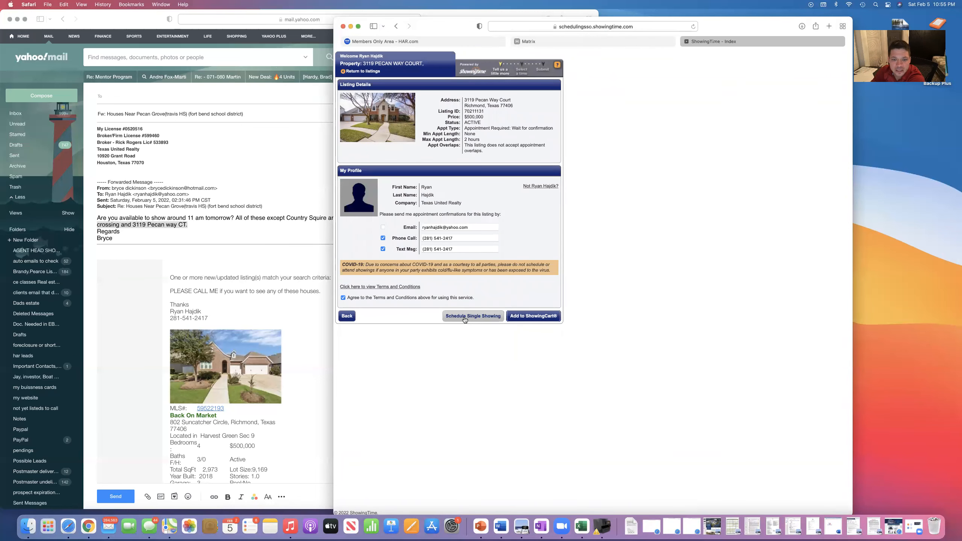
Schedule a single showing, dismiss the overlap warning, and choose the Sunday 1:30 pm slot.
click(472, 316)
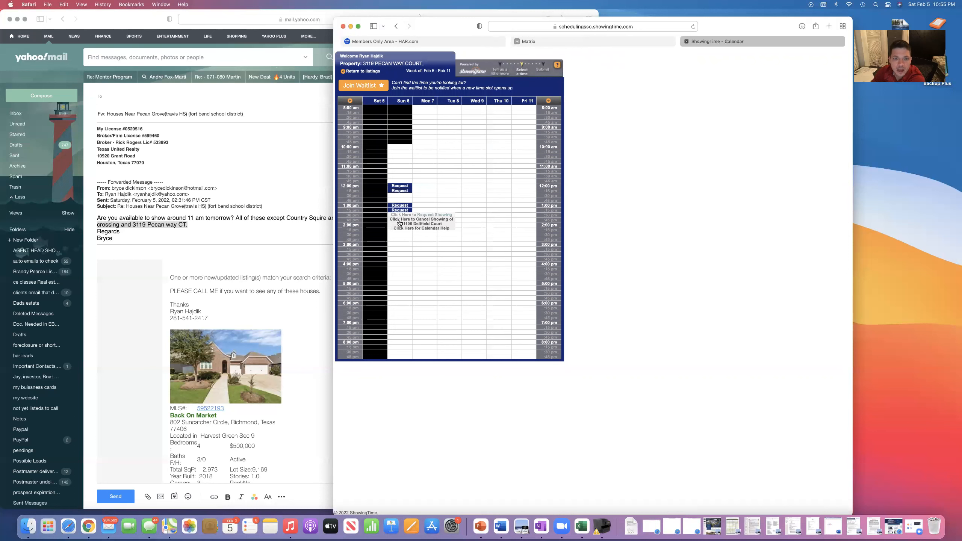
click(400, 218)
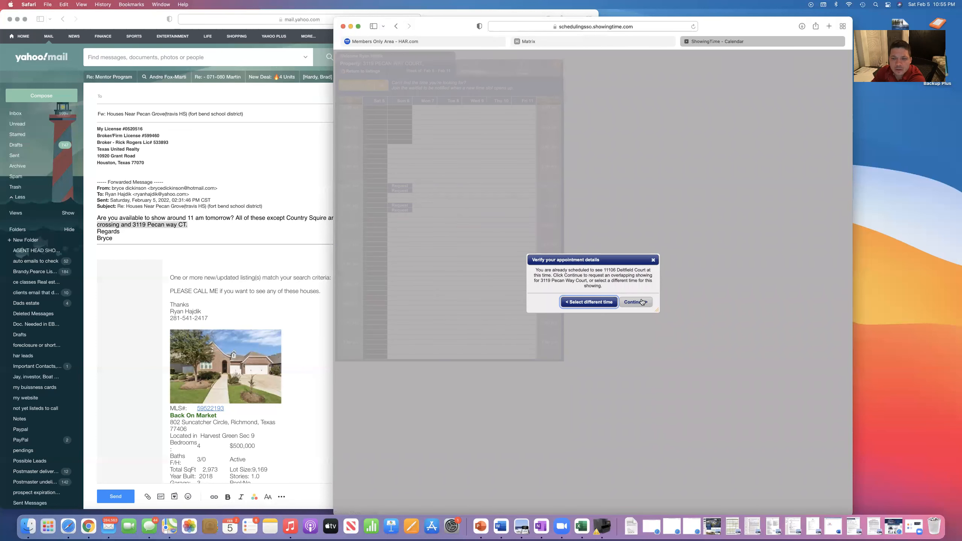
click(589, 302)
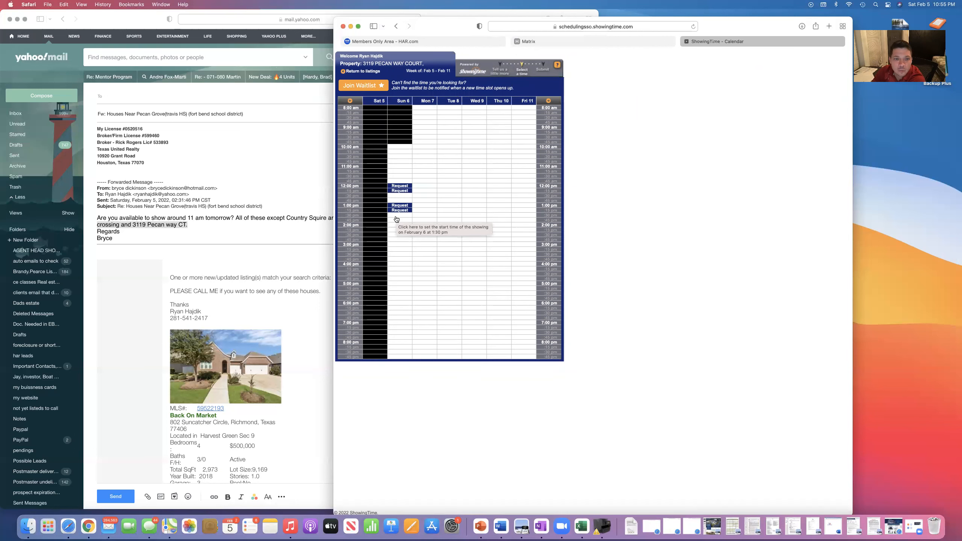
click(396, 219)
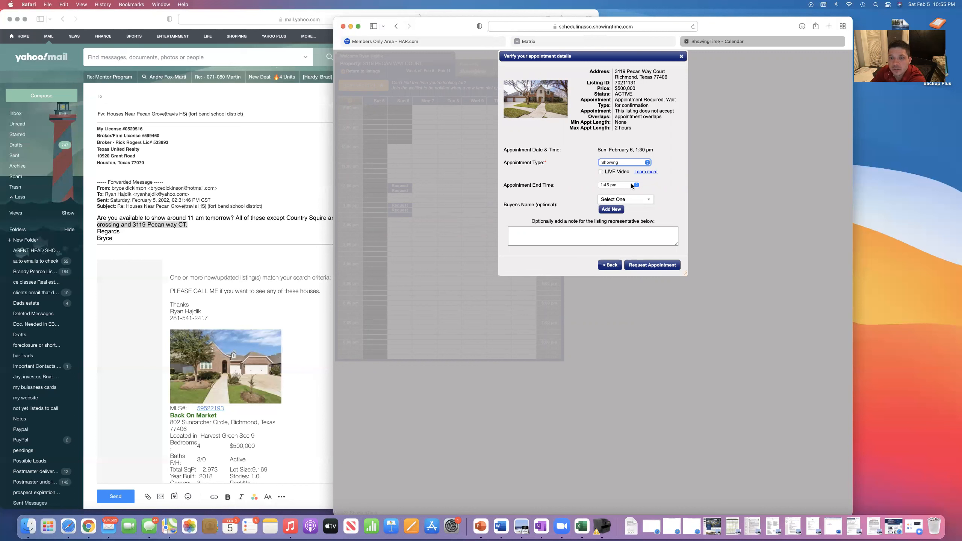
click(636, 185)
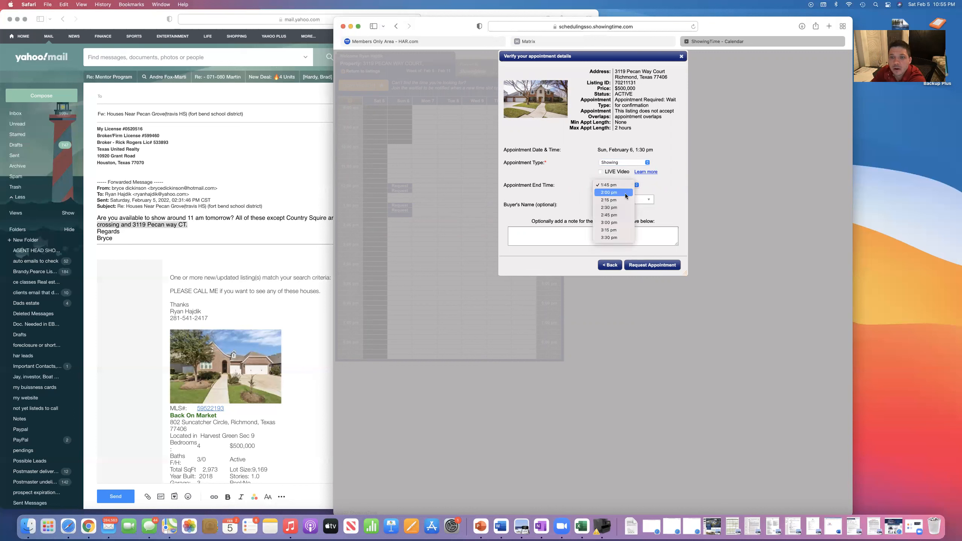
click(609, 193)
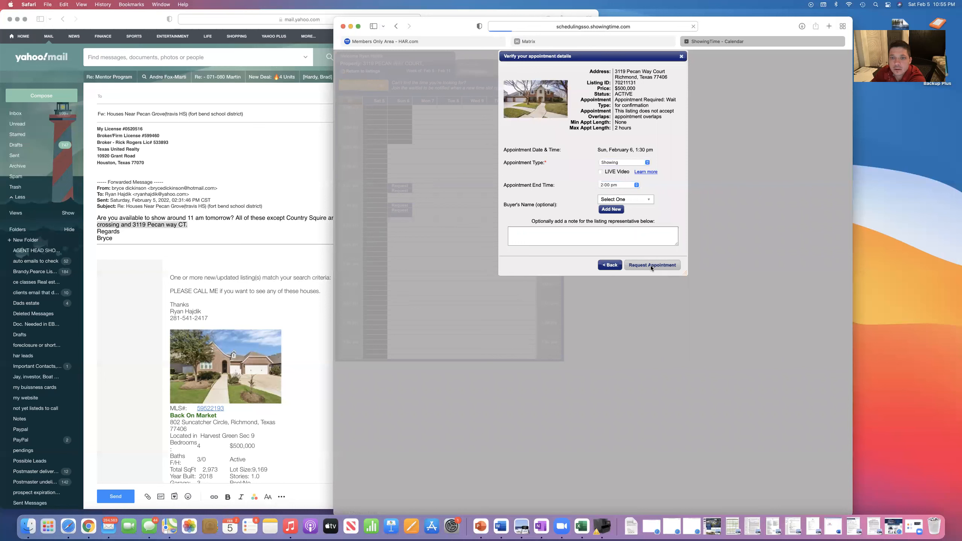
click(652, 264)
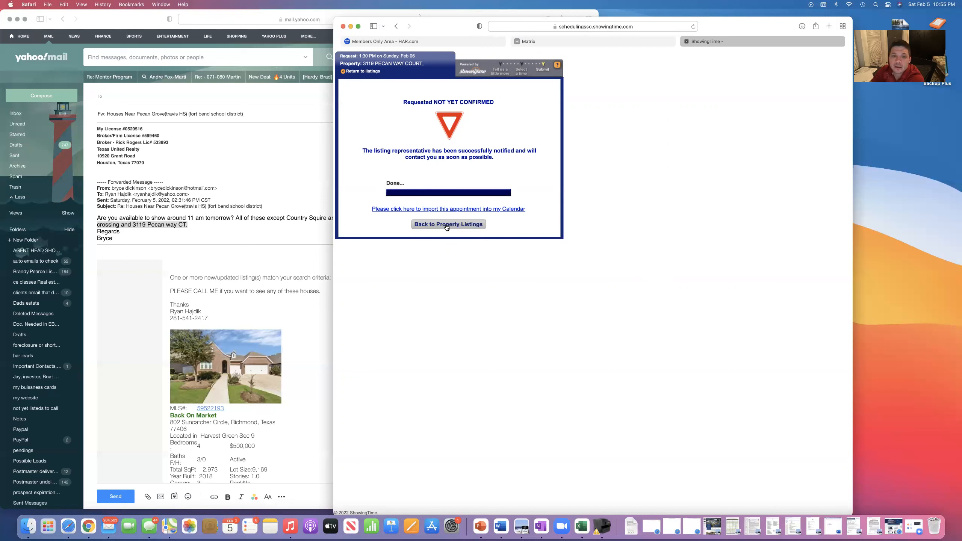
mouse_move(447, 226)
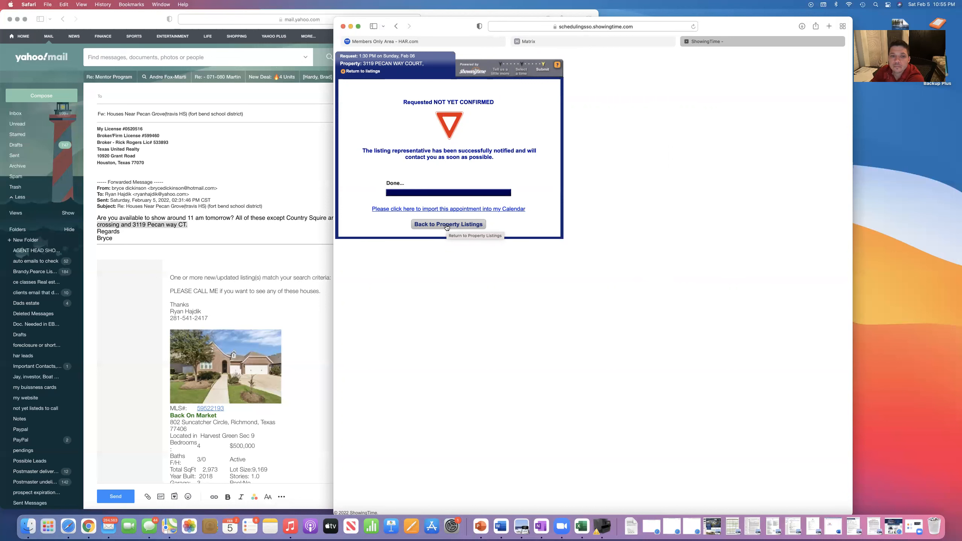
click(448, 223)
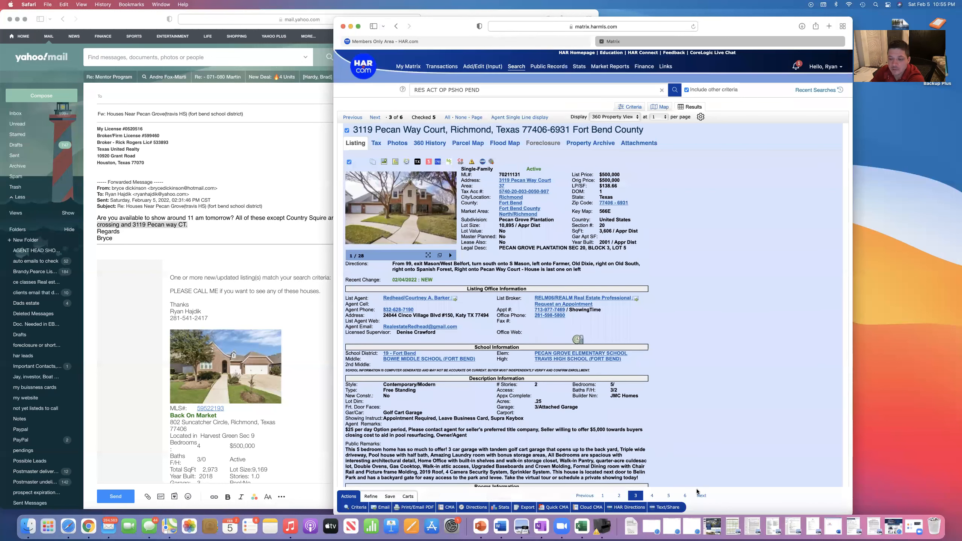